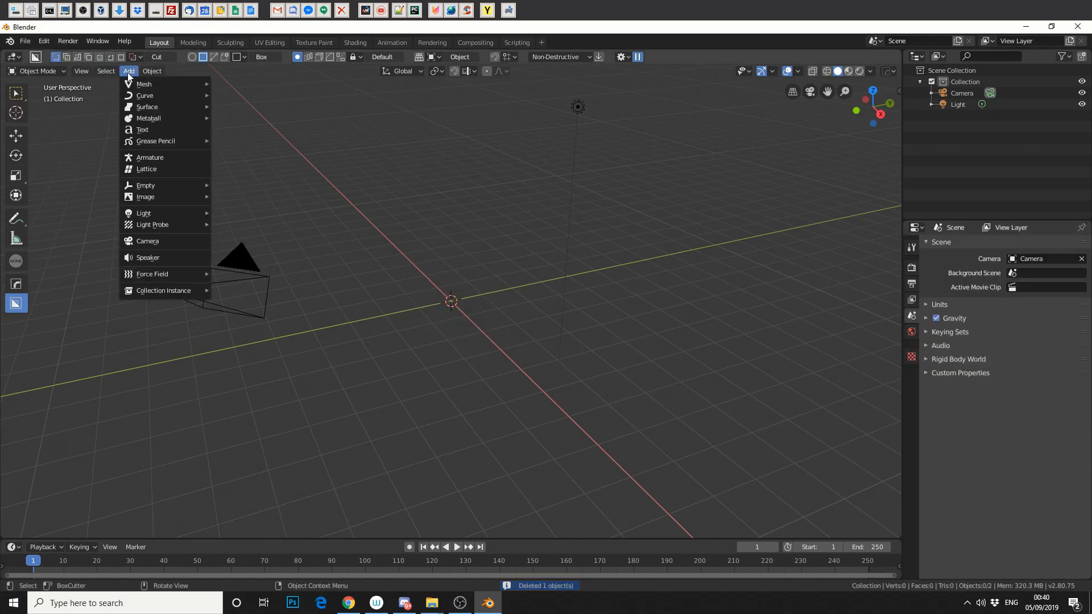
# Add a cube mesh at the world origin.
pyautogui.click(144, 84)
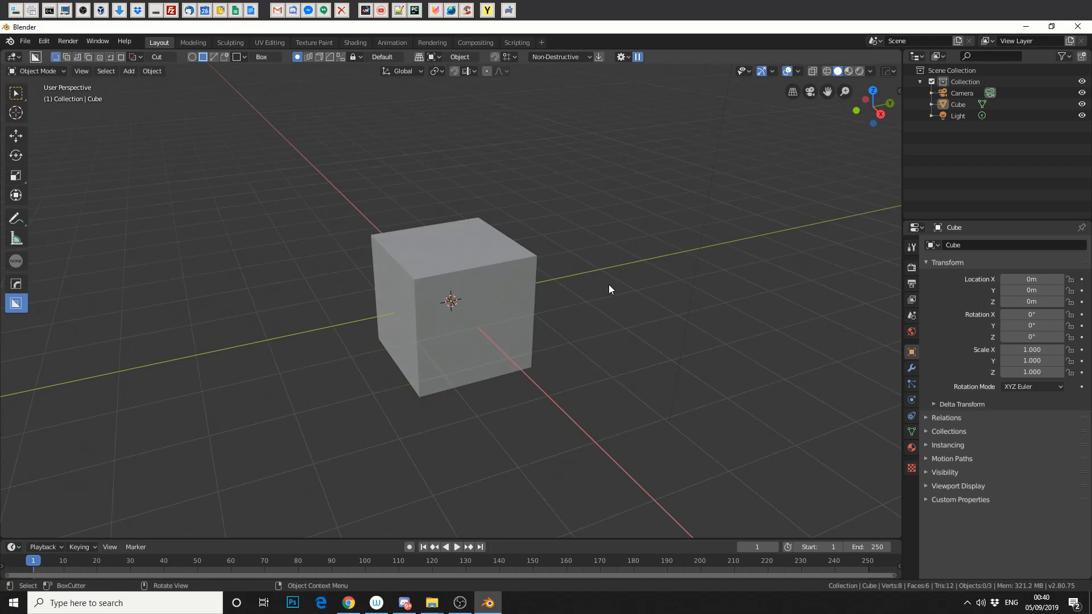
# Delete only the cube's edges and faces, leaving its eight loose vertices.
pyautogui.click(451, 311)
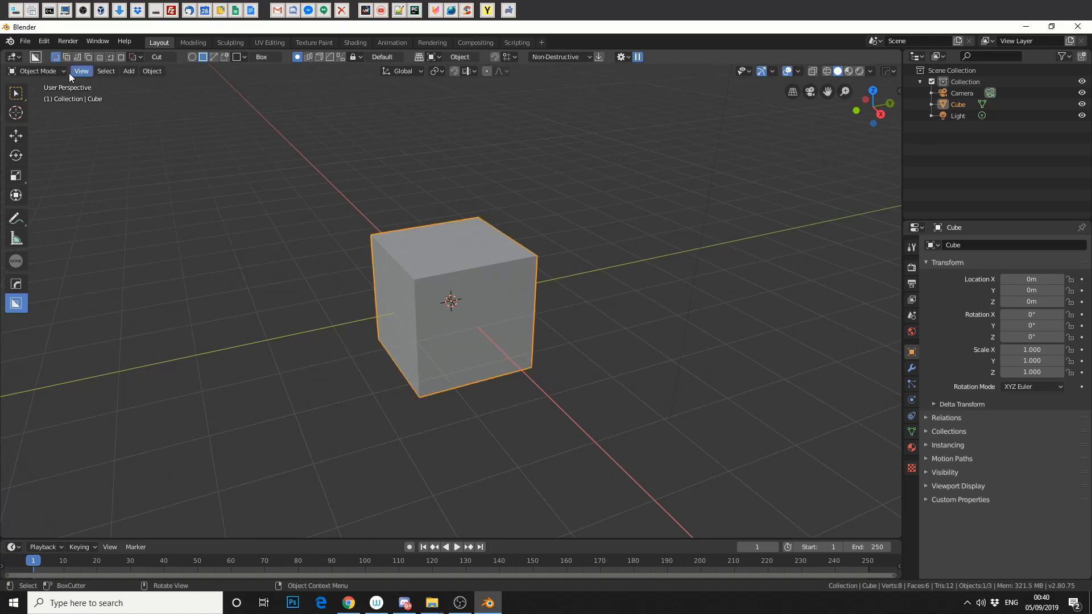
pyautogui.press('Tab')
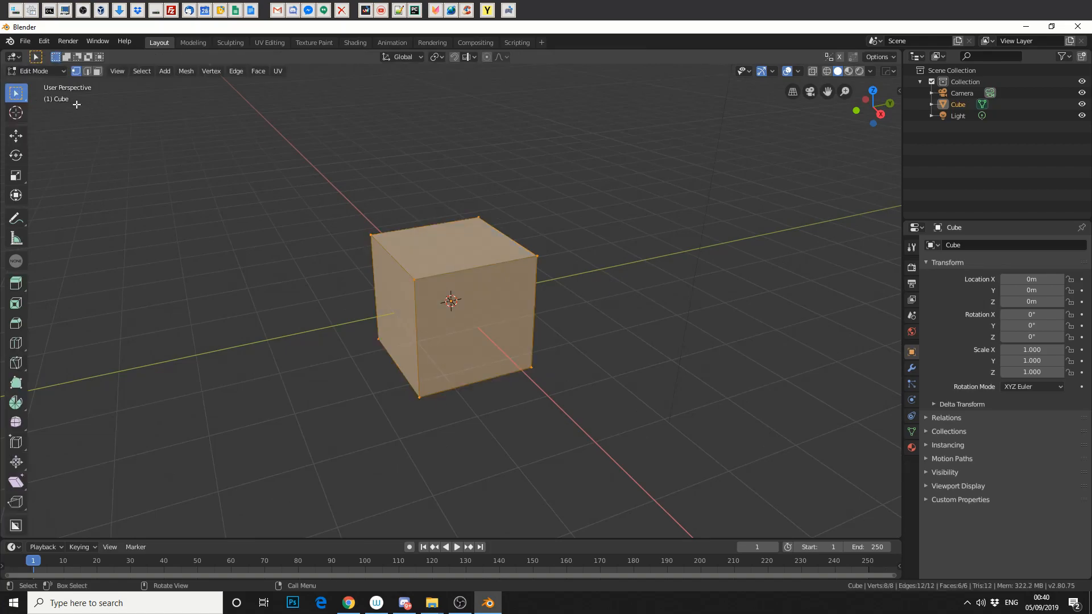
pyautogui.press('X')
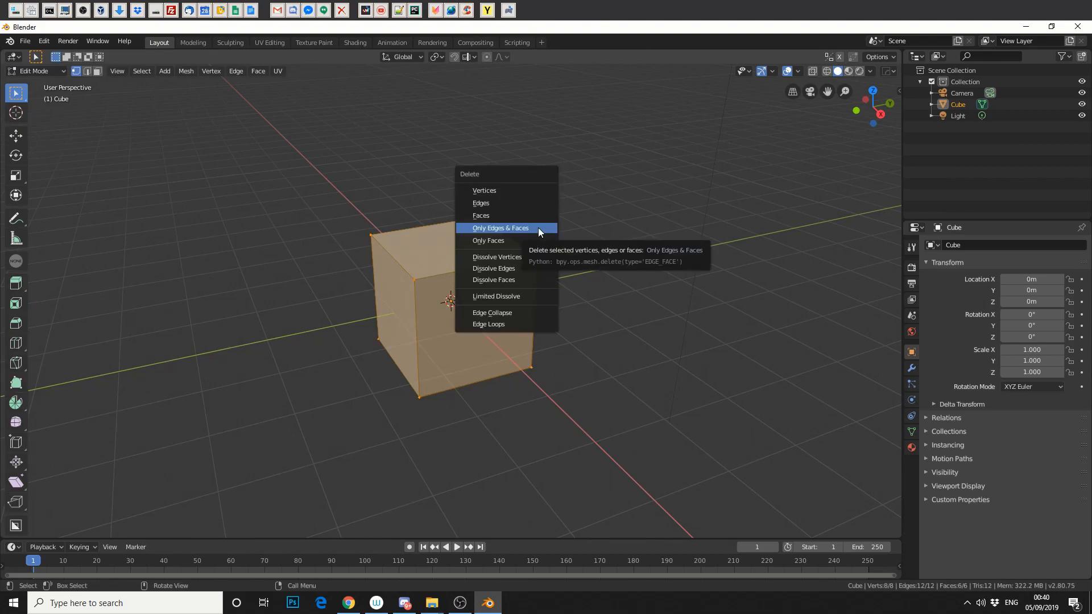
pyautogui.click(501, 227)
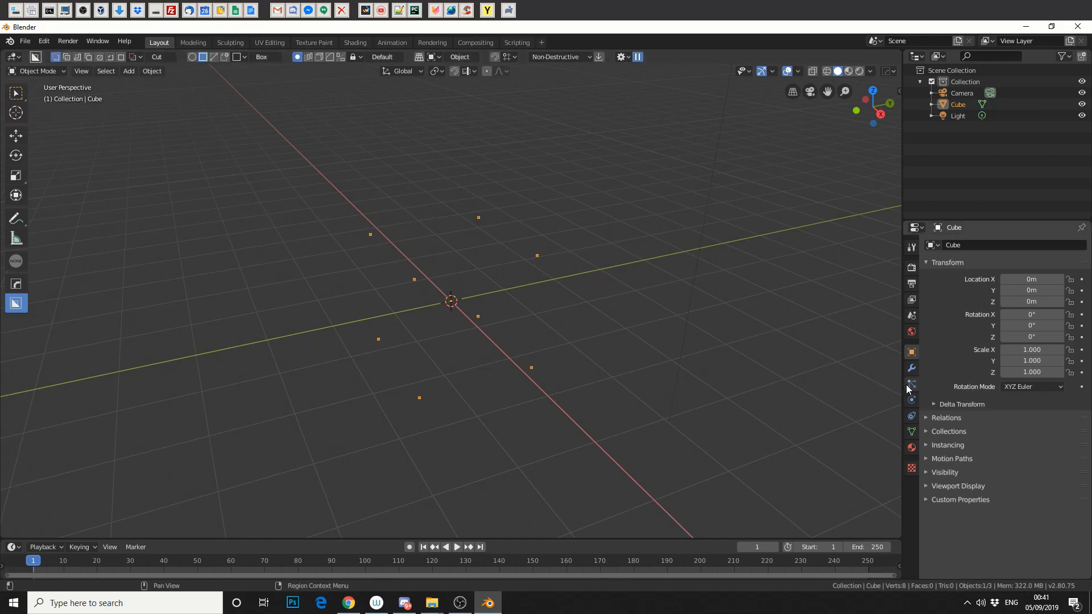
# Add a particle system to the cube and preview its playback, then rewind.
pyautogui.click(912, 384)
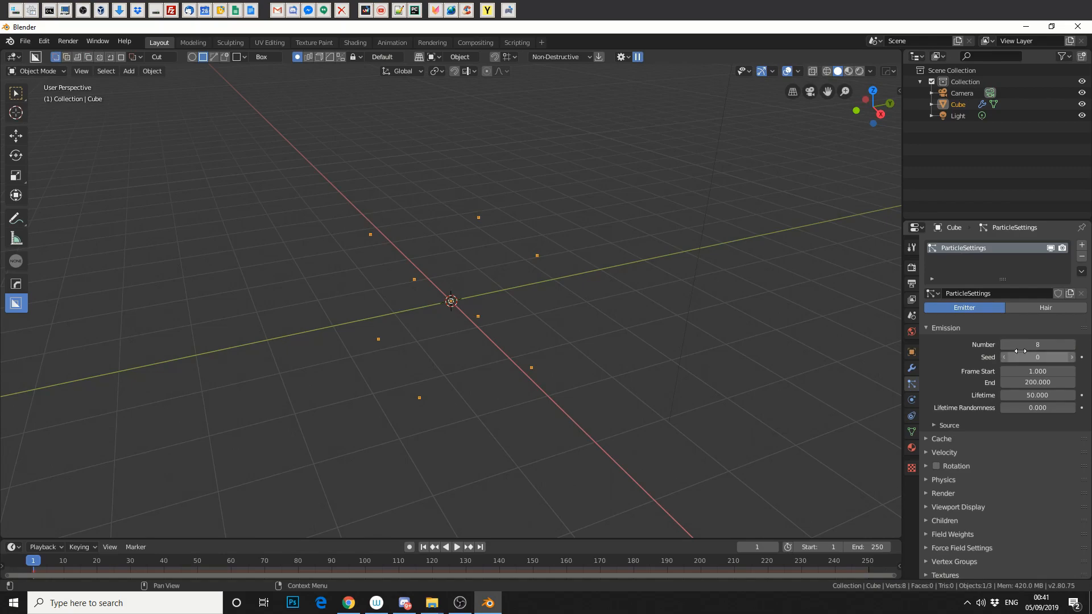
pyautogui.click(458, 546)
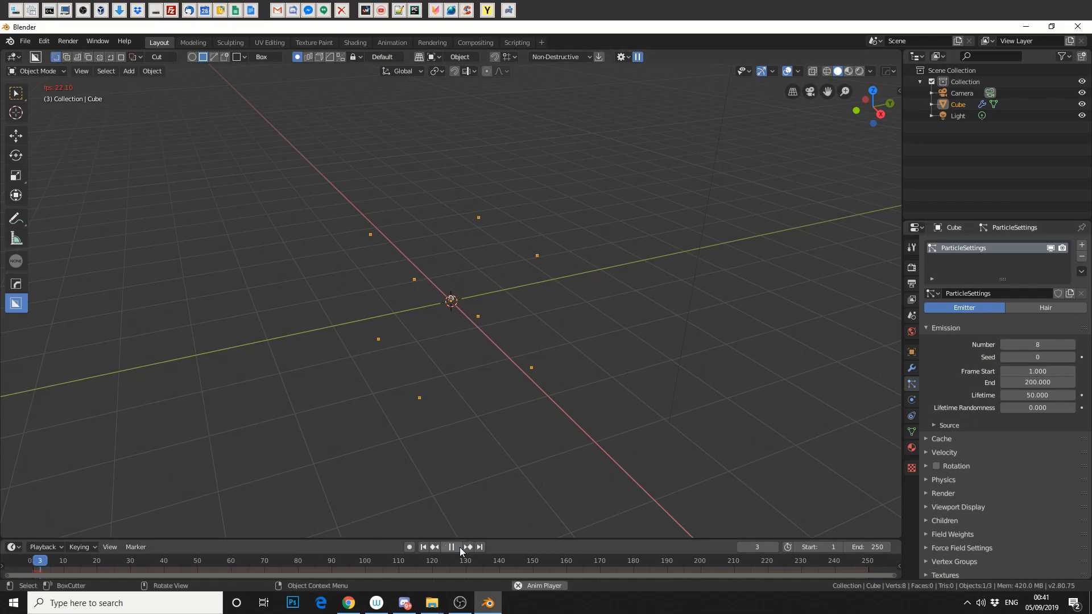
pyautogui.click(100, 560)
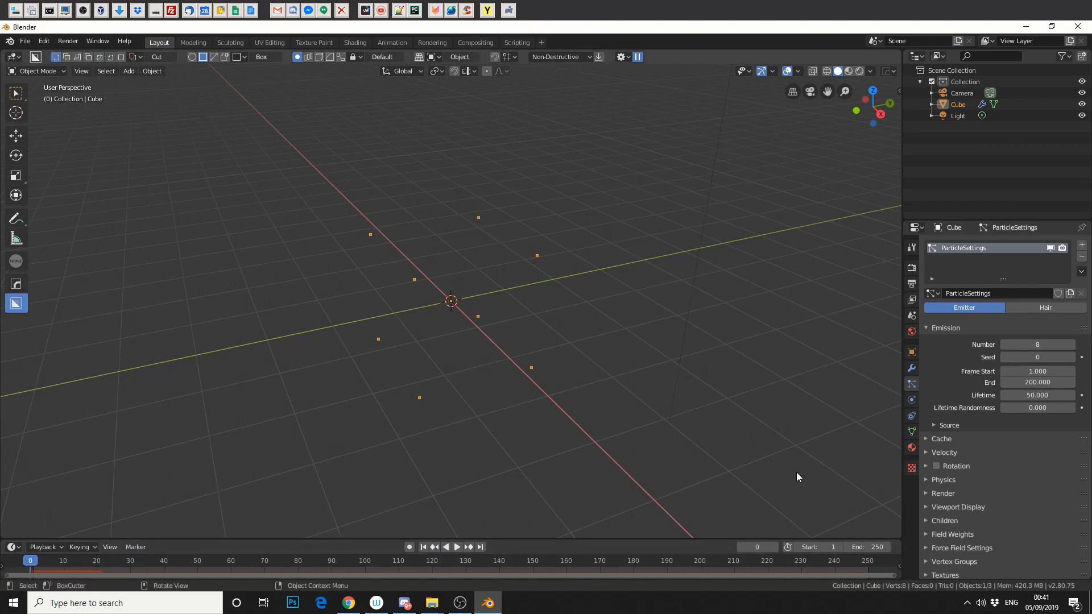
# Set Emit From to Verts with Random Order off, preview playback and rewind to frame 1.
pyautogui.click(942, 426)
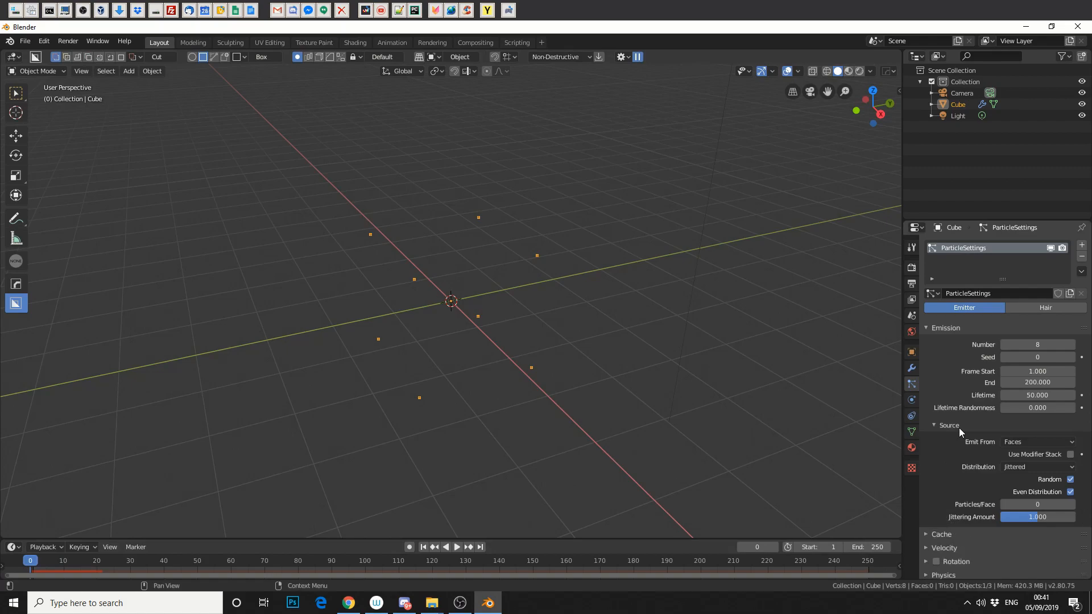
pyautogui.click(1037, 441)
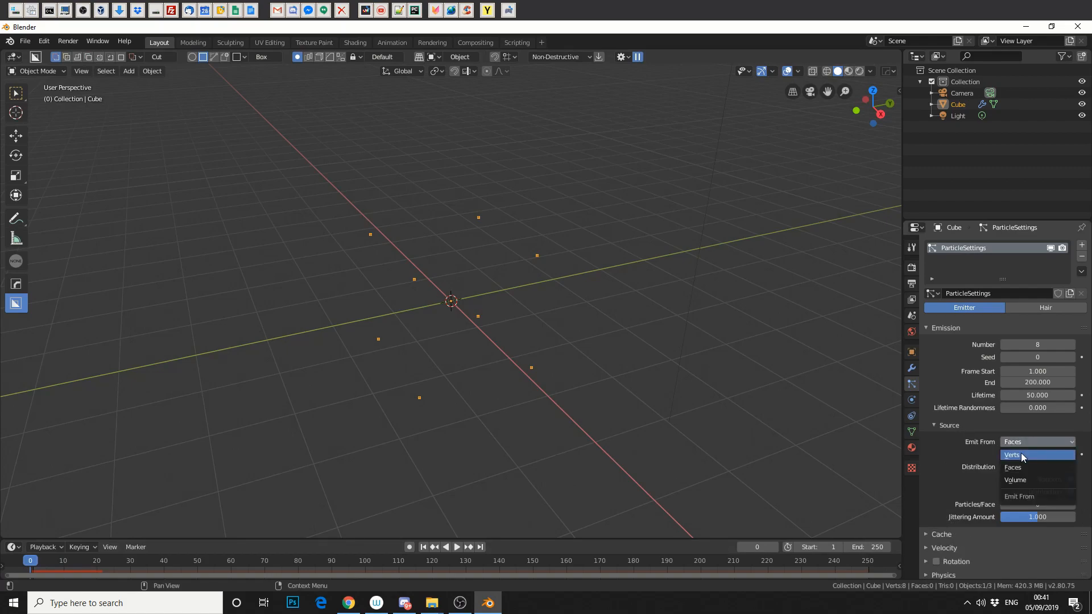
pyautogui.click(1013, 456)
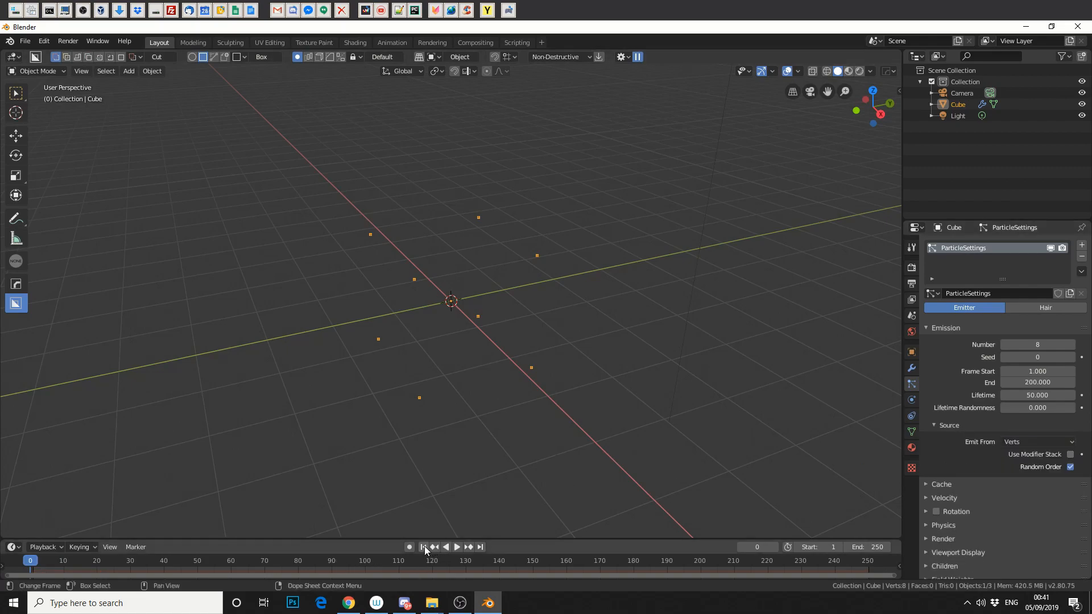
pyautogui.click(60, 559)
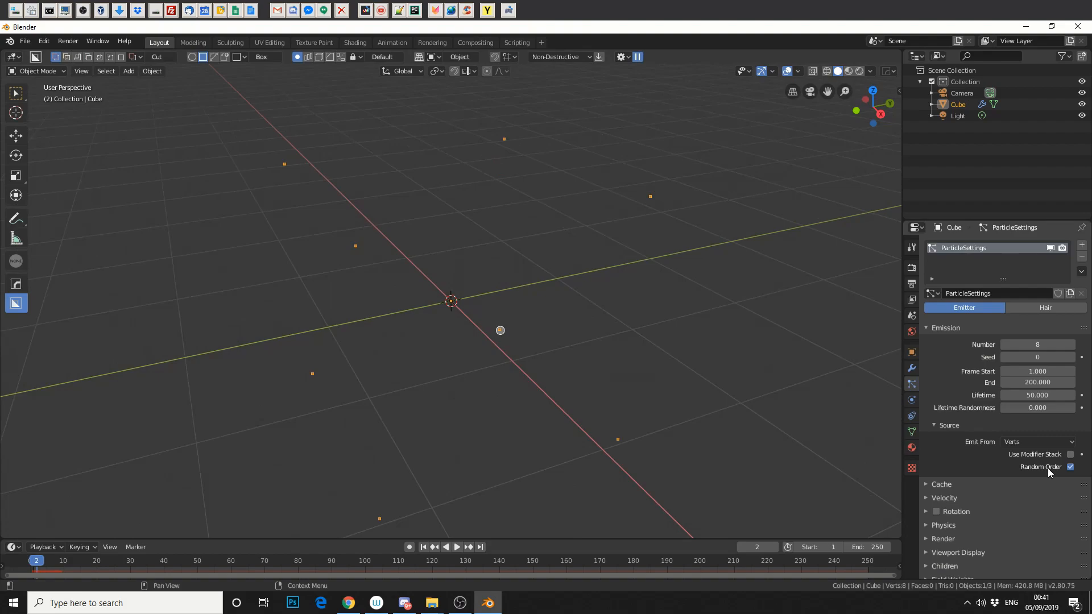
pyautogui.click(1071, 466)
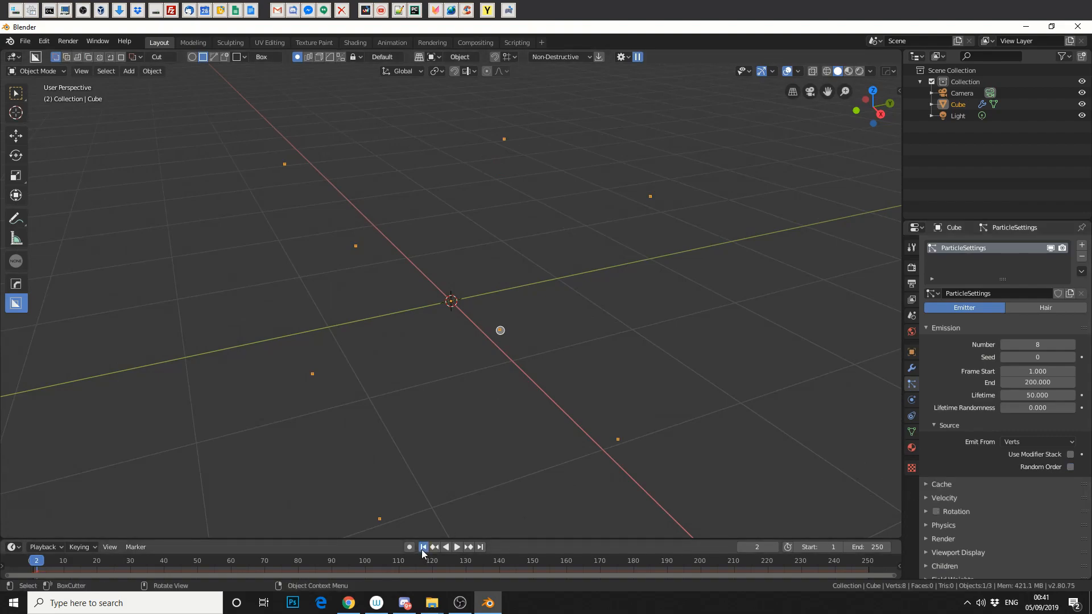
pyautogui.click(424, 548)
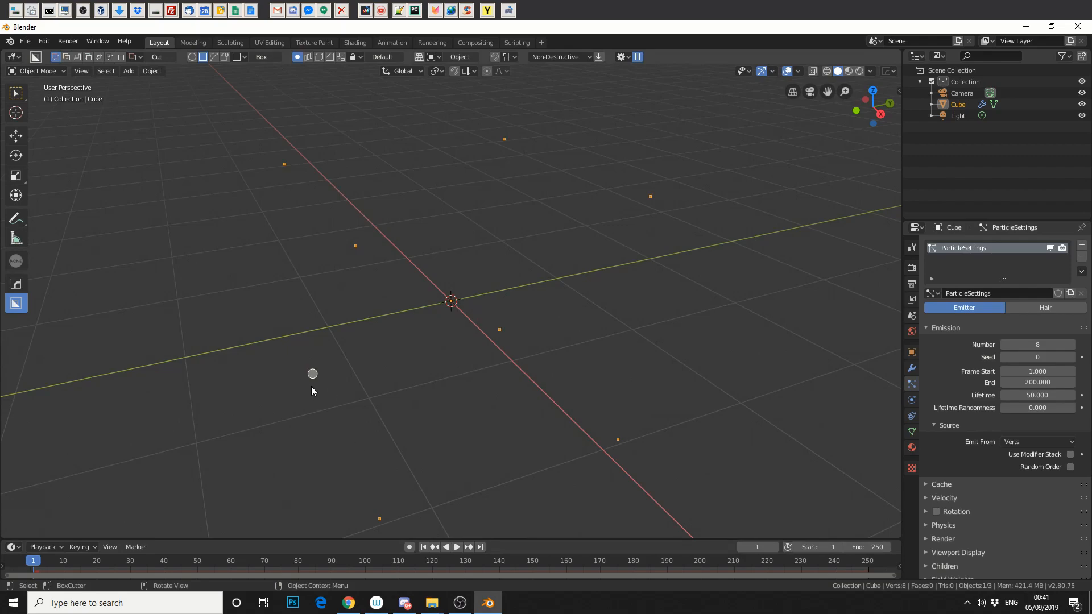
pyautogui.moveTo(401, 437)
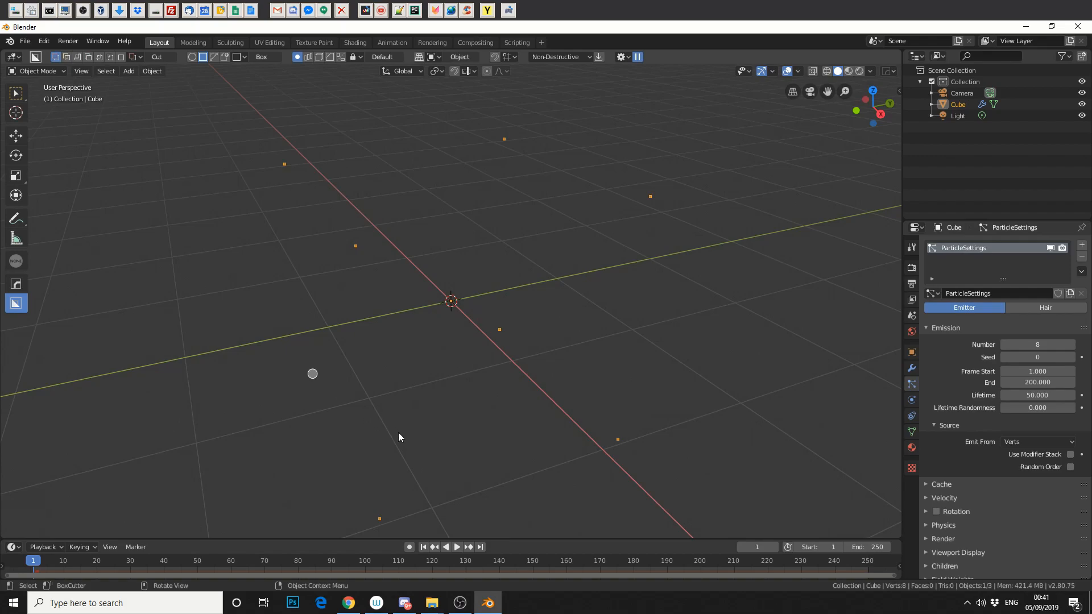
pyautogui.click(458, 547)
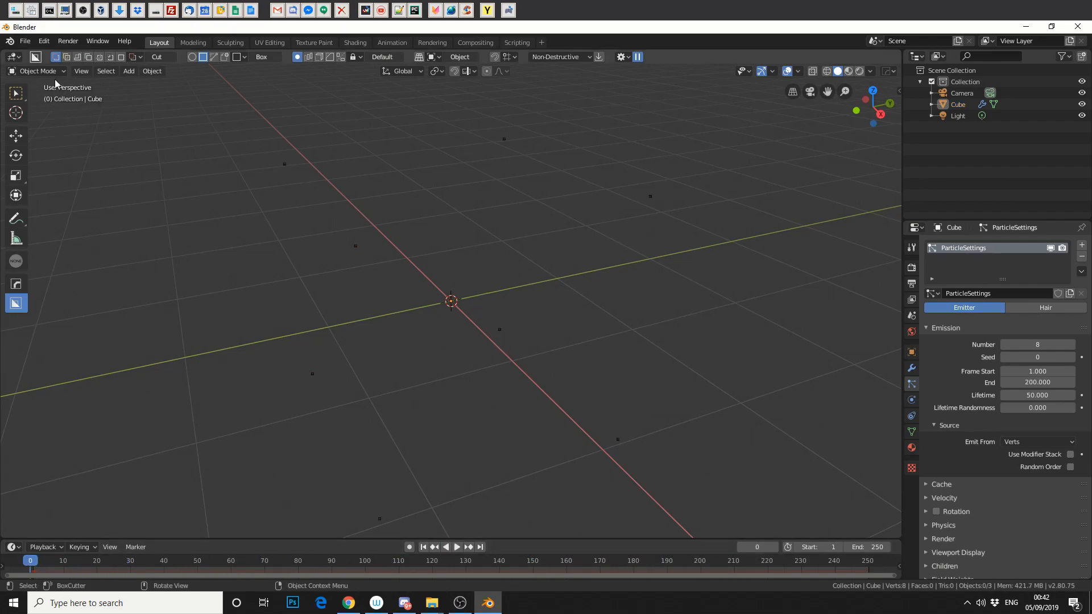
# Enter Edit Mode, enable developer extras and show vertex index numbers in the viewport overlays.
pyautogui.press('Tab')
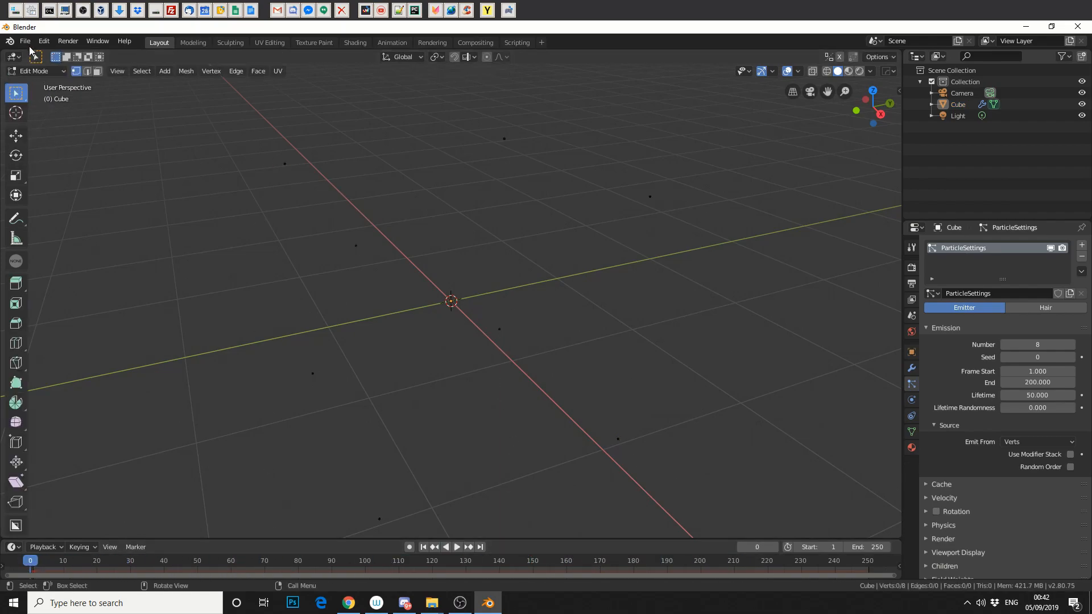
pyautogui.click(44, 41)
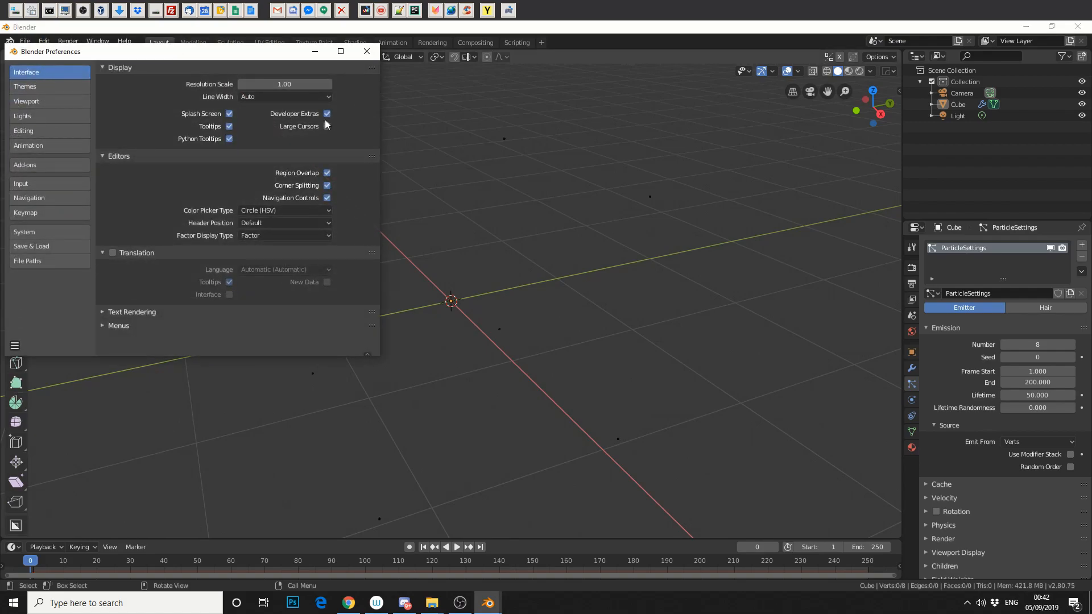
pyautogui.click(366, 52)
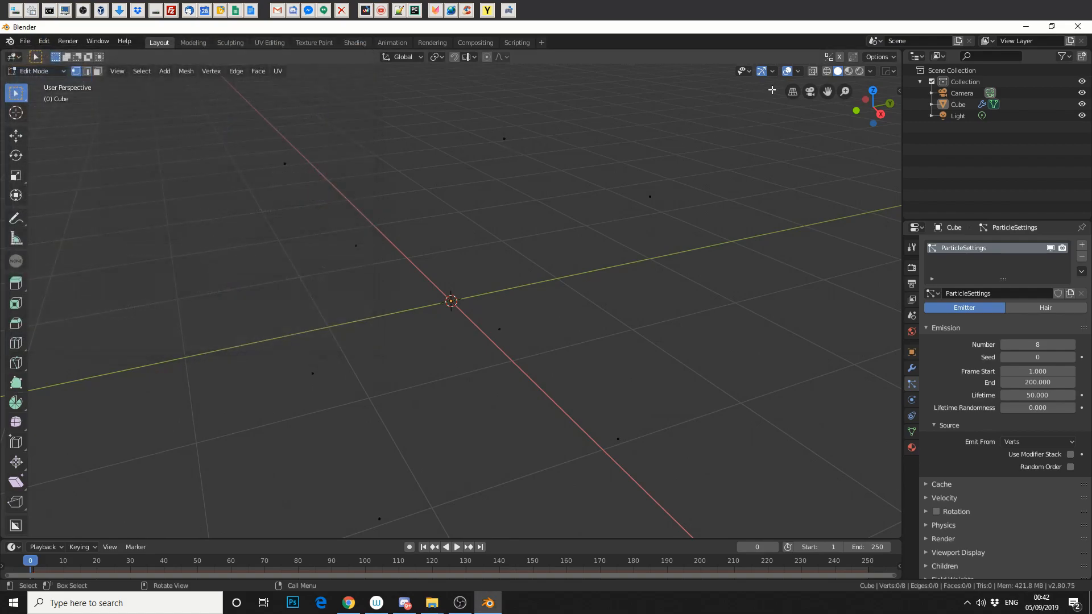
pyautogui.click(798, 70)
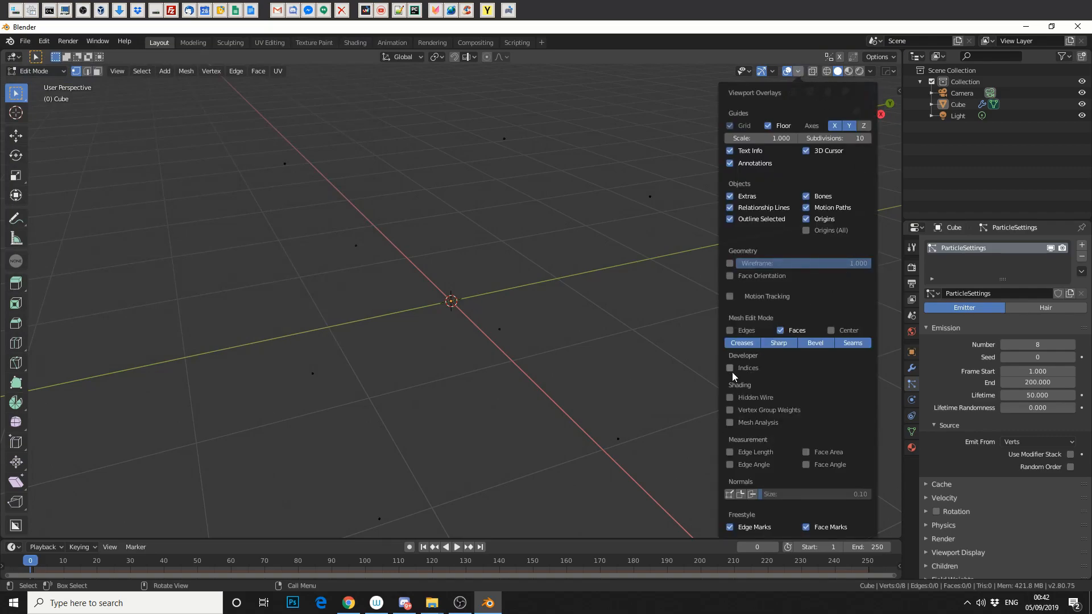
pyautogui.click(628, 355)
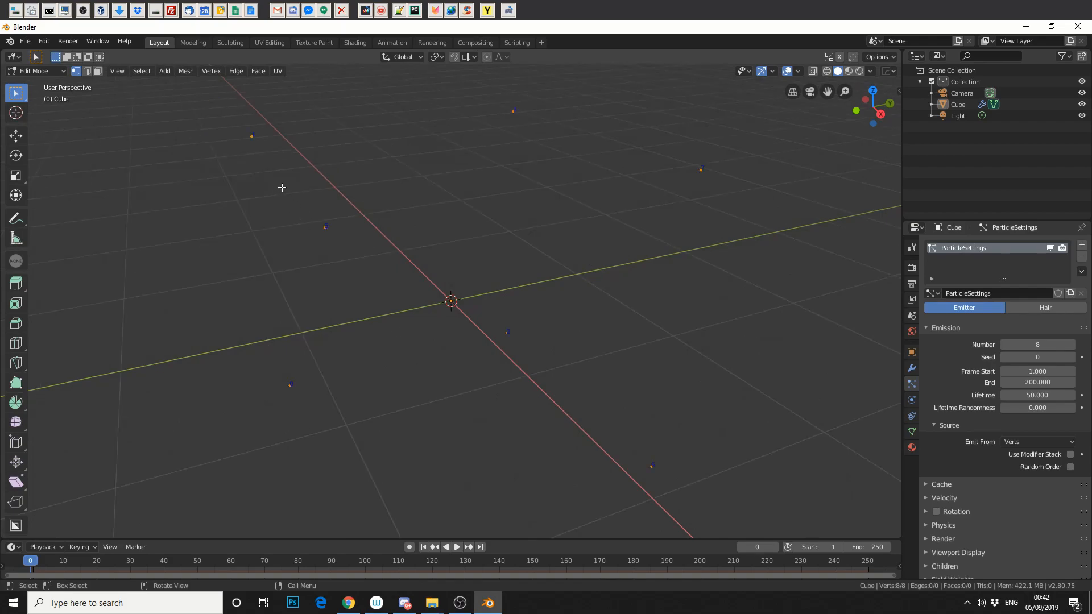
pyautogui.moveTo(307, 239)
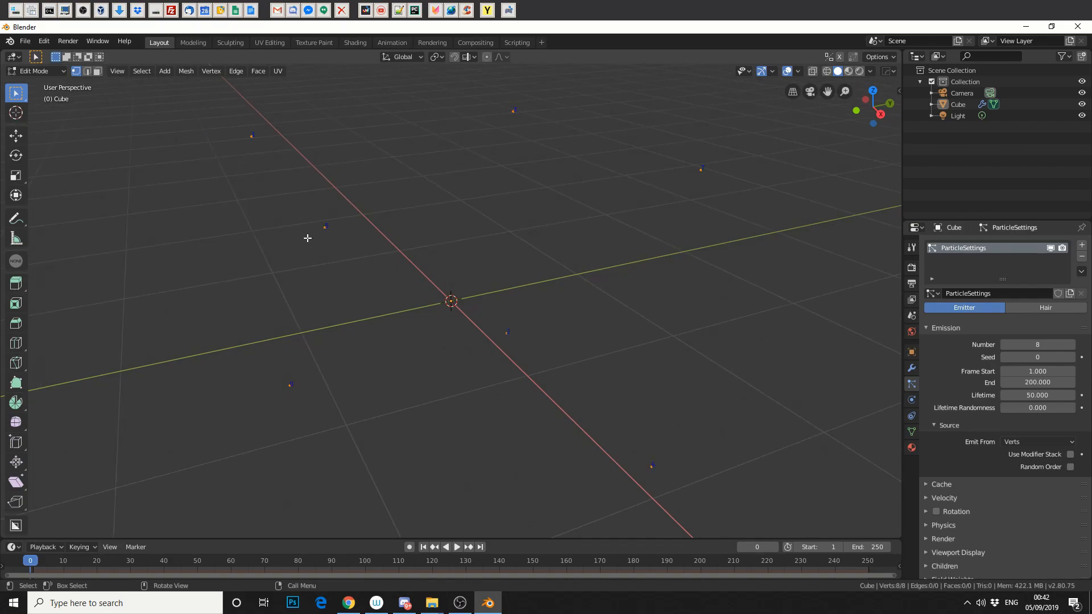
pyautogui.moveTo(498, 146)
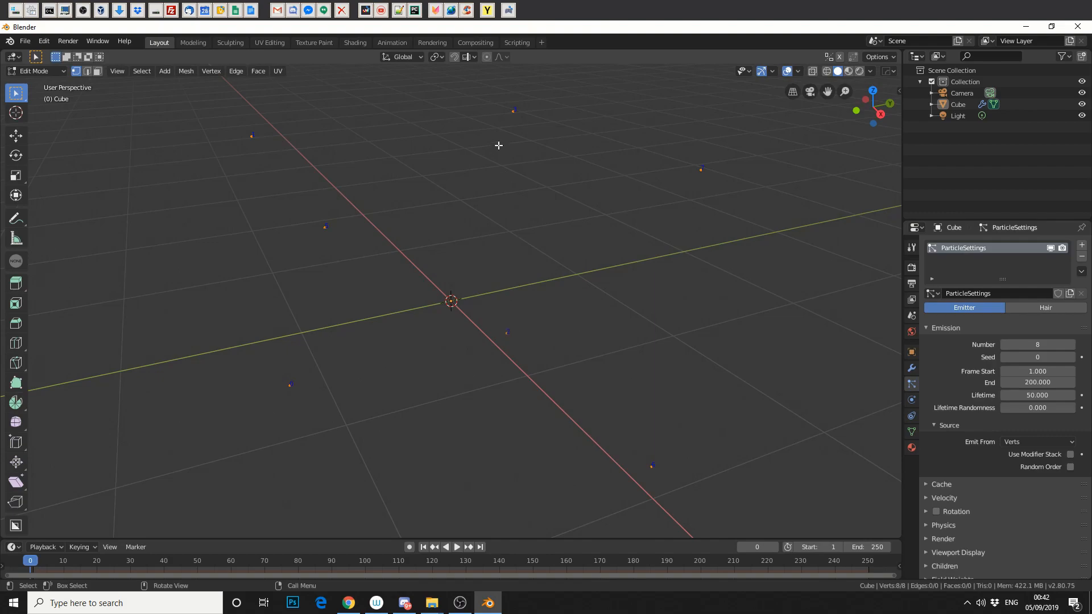
pyautogui.moveTo(71, 104)
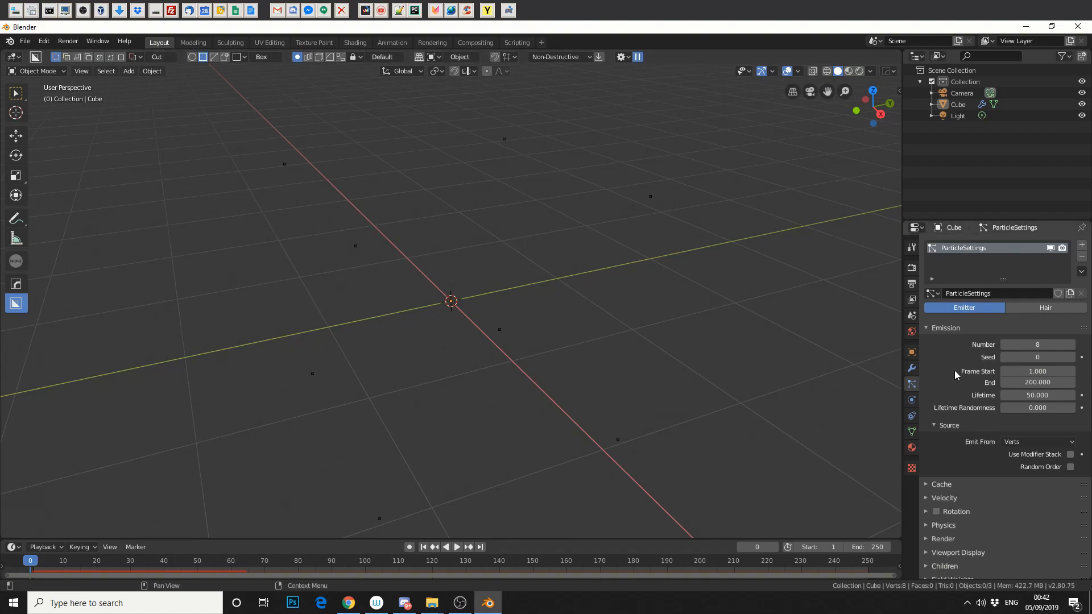
# Set particle emission Frame Start and End to 0.
pyautogui.click(1038, 371)
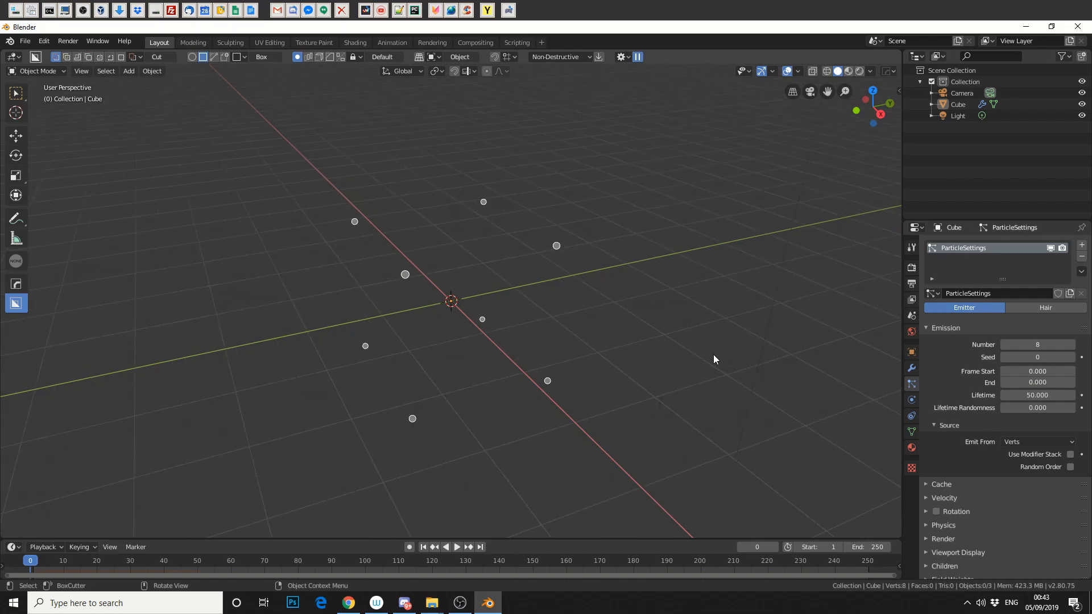
# Add a scaled-up ground plane with Collision physics and preview particles falling onto it.
pyautogui.click(129, 71)
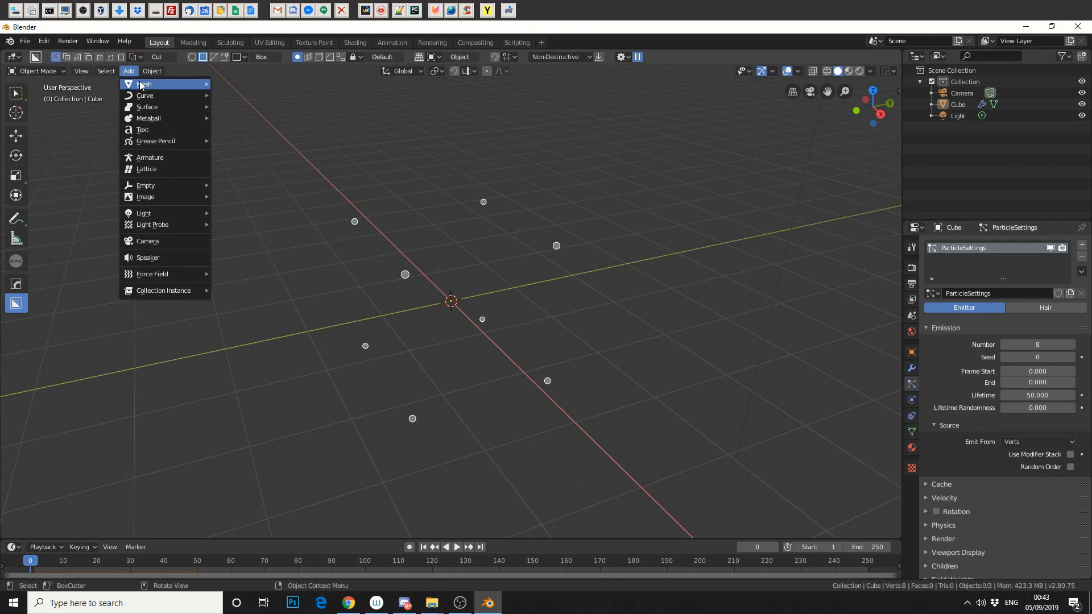
pyautogui.click(143, 85)
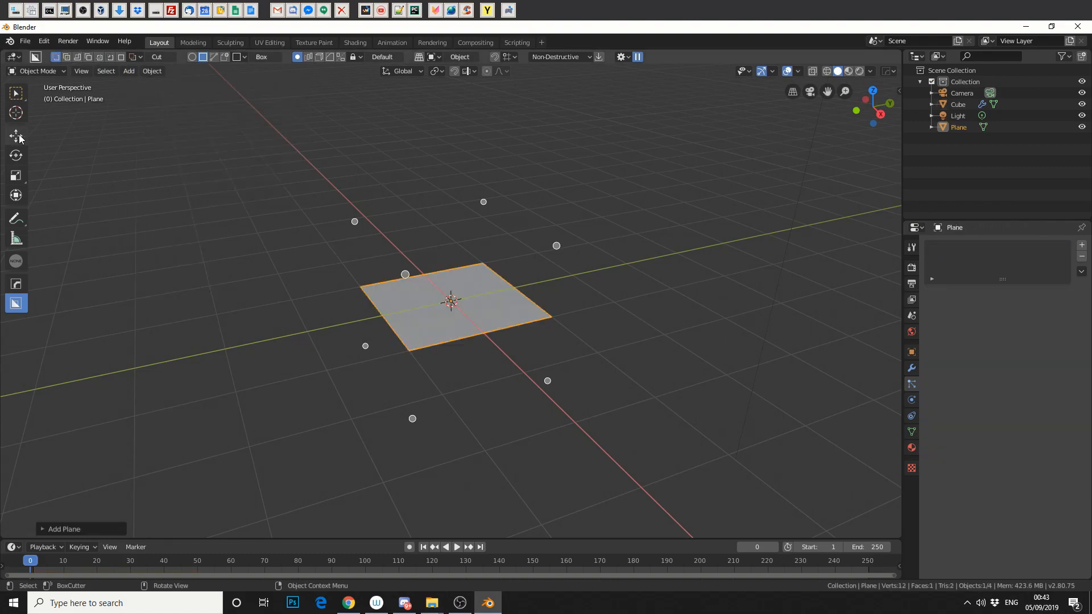
pyautogui.click(15, 136)
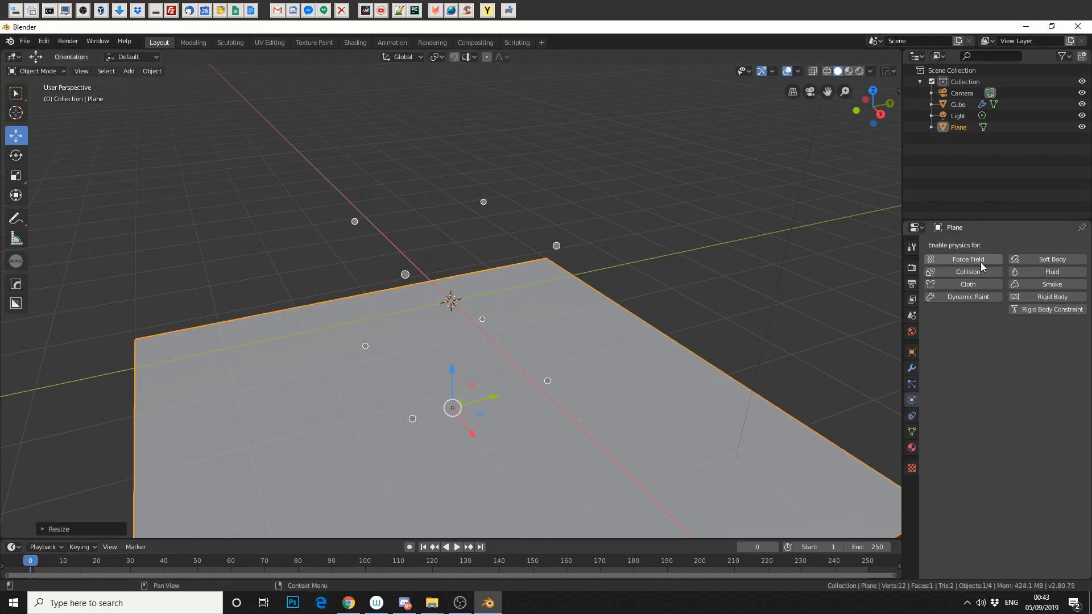
pyautogui.click(967, 271)
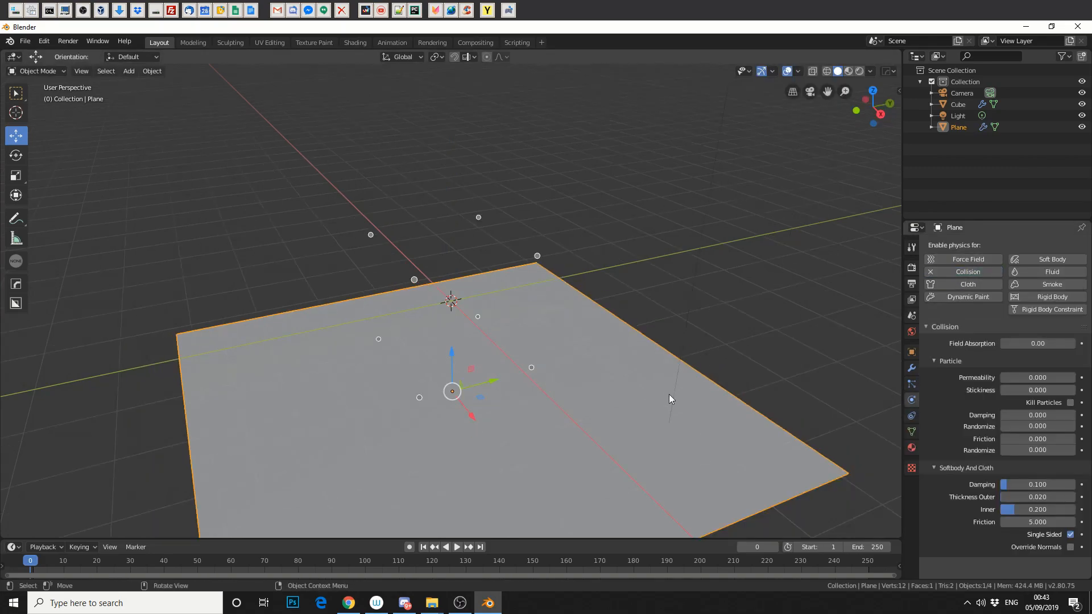
pyautogui.click(457, 548)
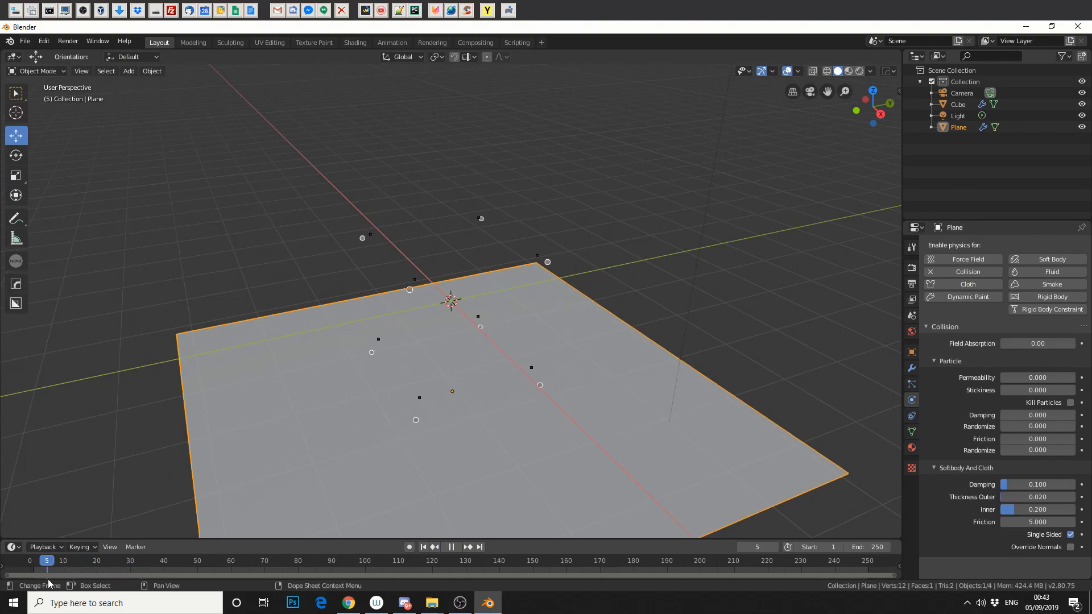
pyautogui.click(87, 561)
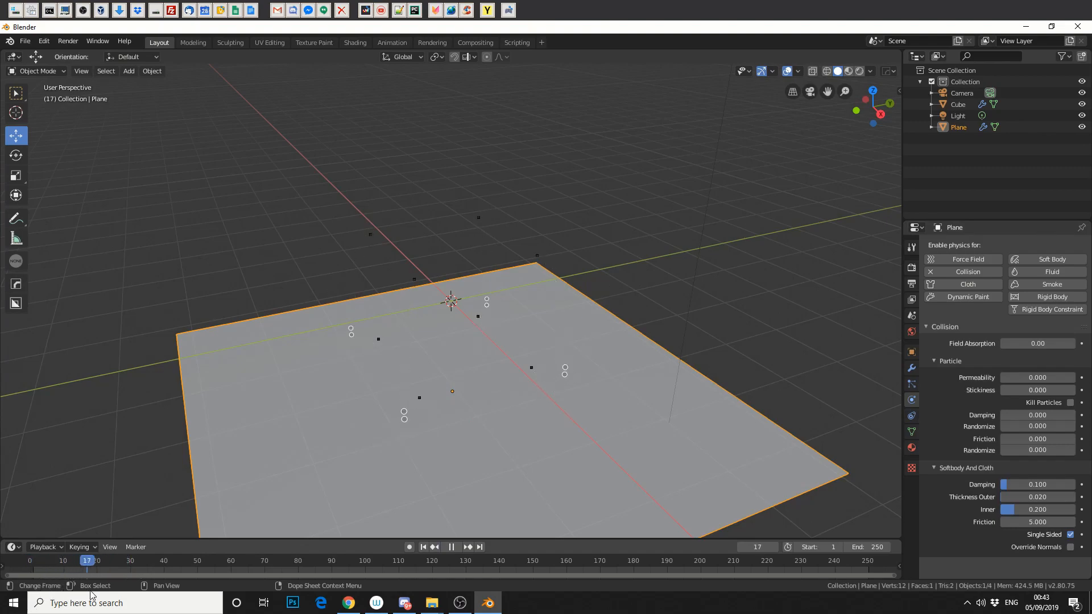
pyautogui.click(30, 559)
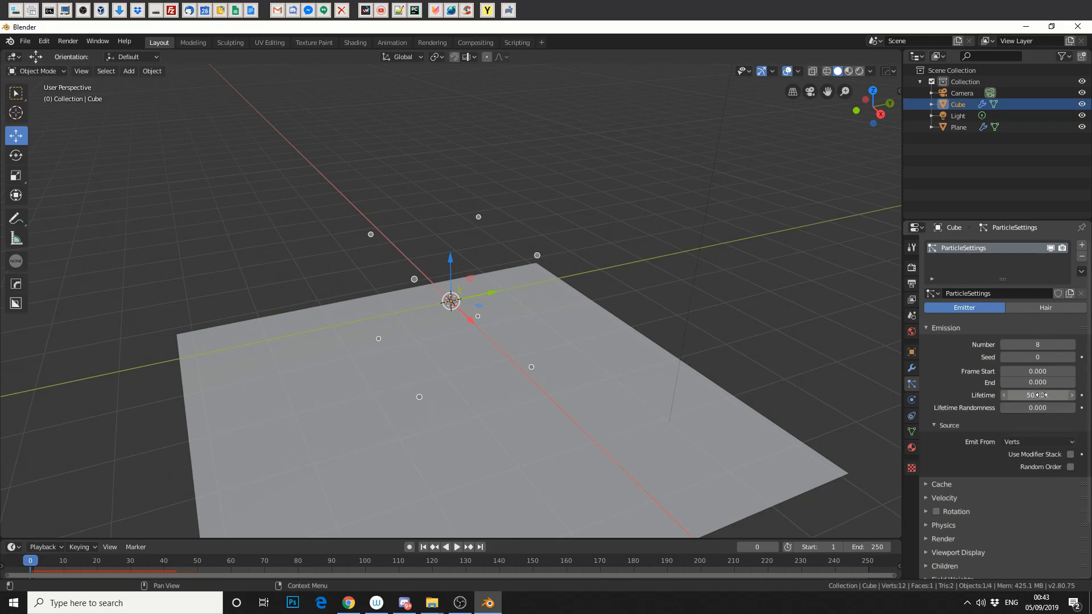
# Set particle Lifetime to 250 frames and preview playback, then rewind.
pyautogui.click(1038, 396)
pyautogui.write('250.000')
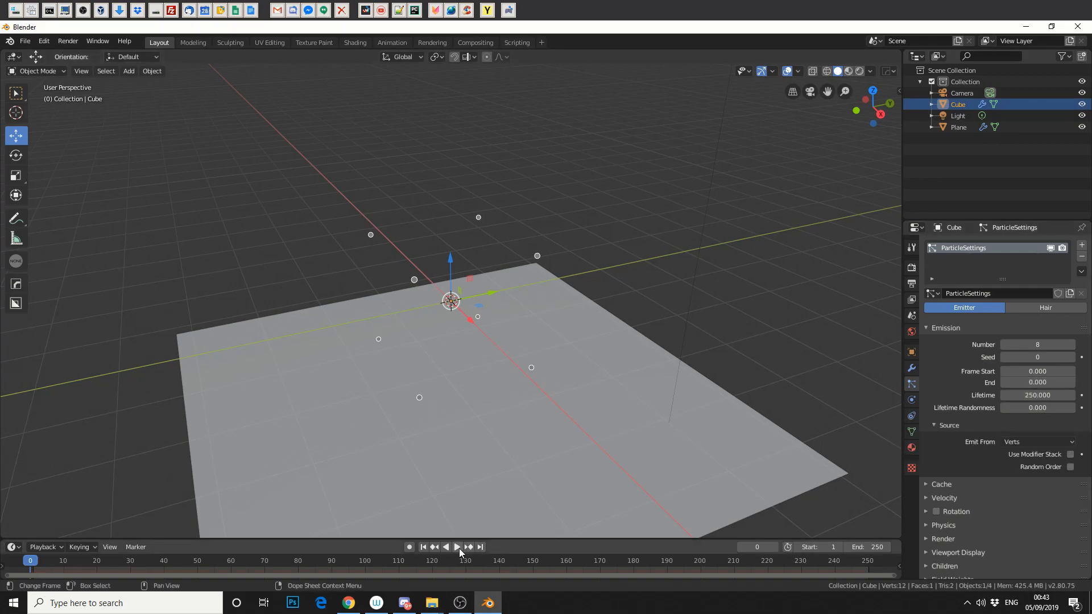
pyautogui.click(457, 547)
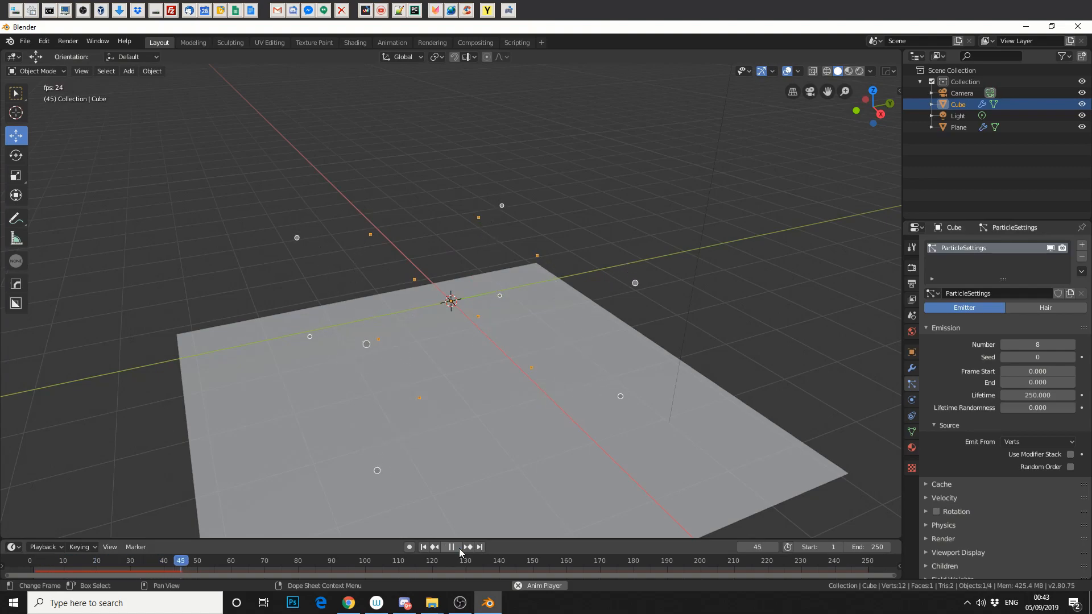
pyautogui.click(451, 548)
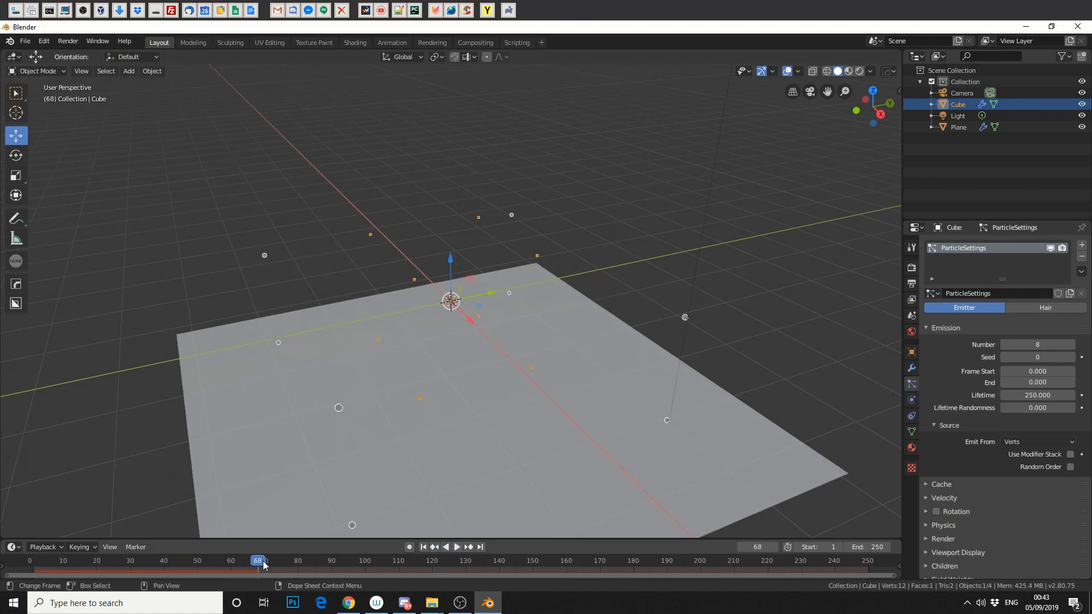
pyautogui.click(423, 547)
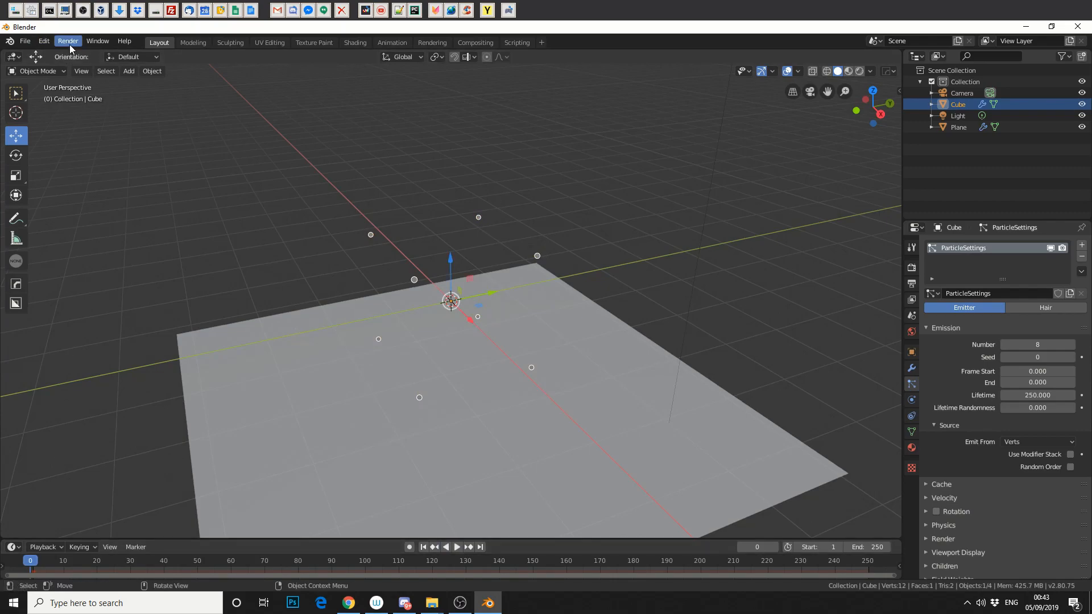
pyautogui.moveTo(79, 51)
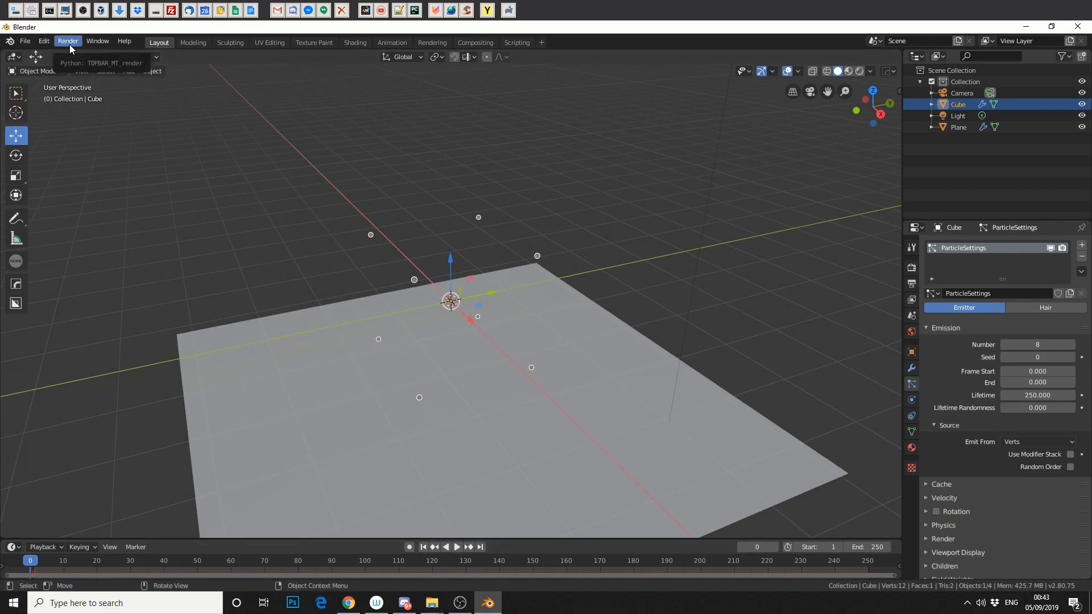
# Import craneo.OBJ from the source folder via the Wavefront OBJ importer.
pyautogui.click(25, 41)
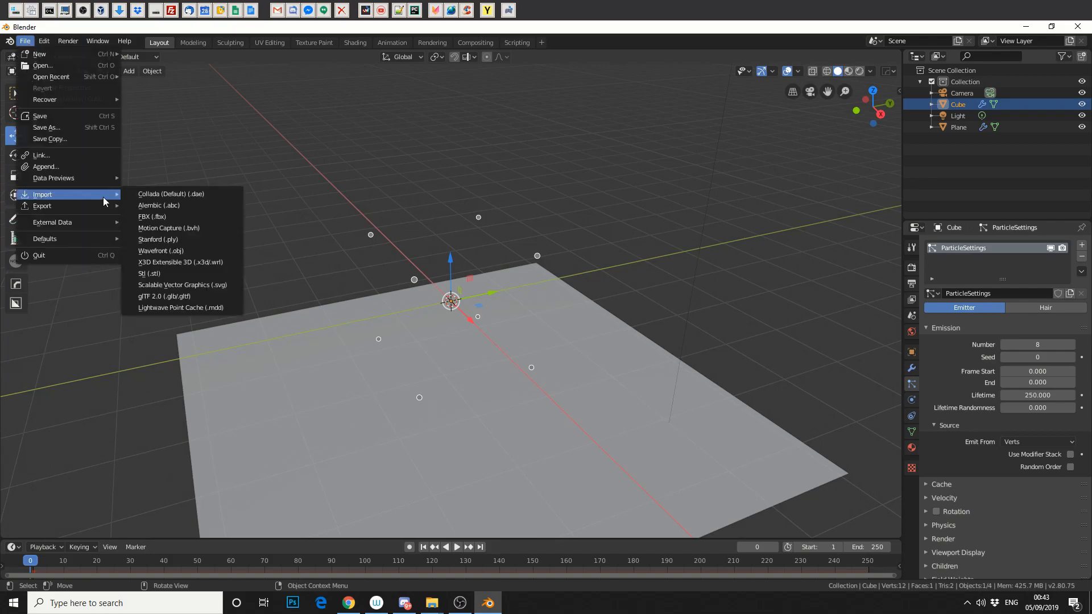
pyautogui.click(161, 251)
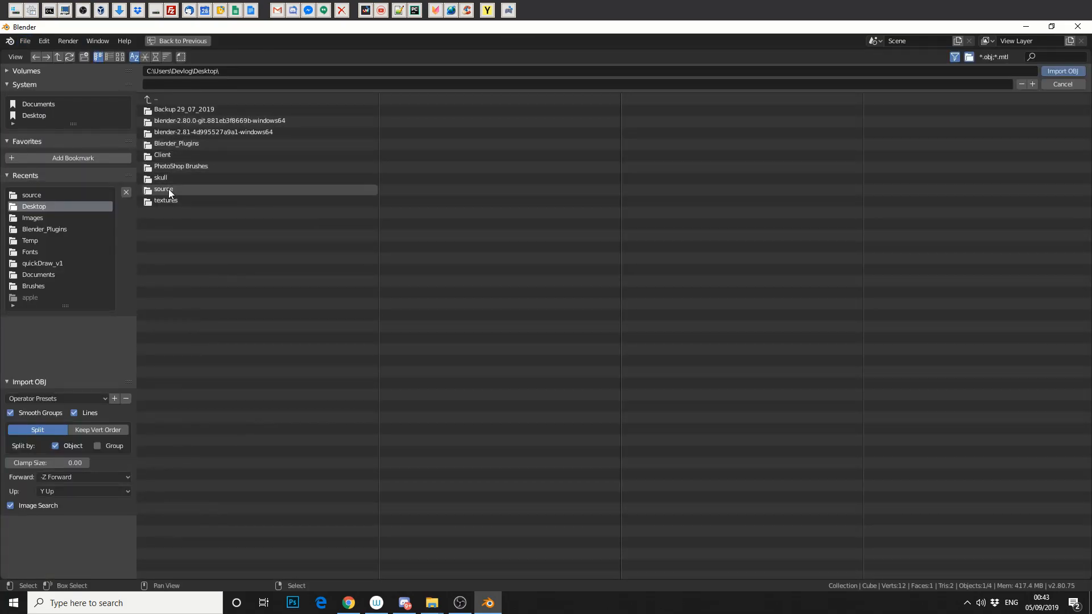
pyautogui.doubleClick(163, 189)
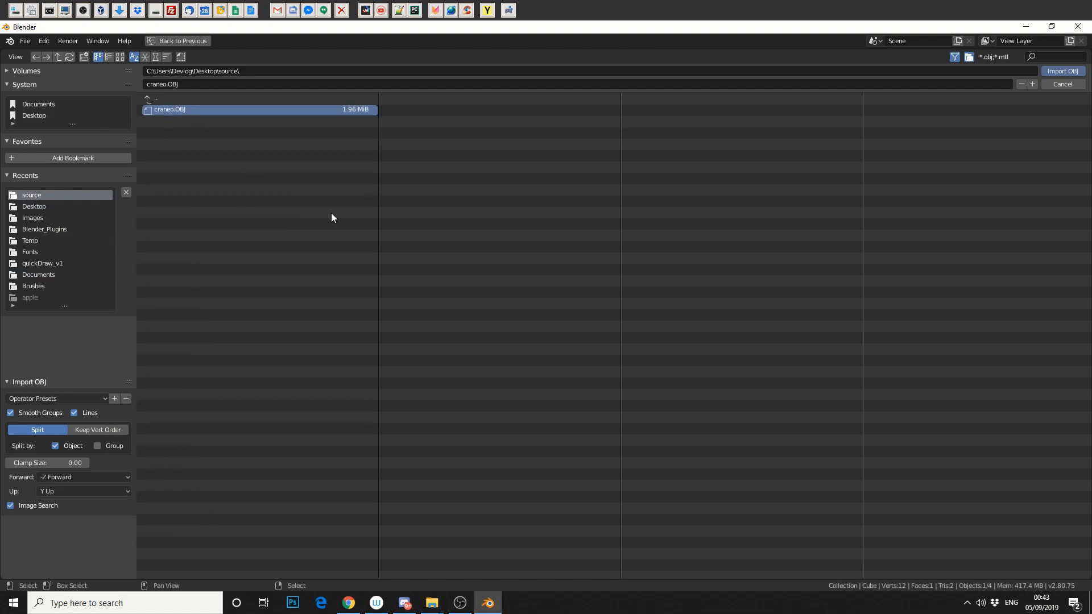
pyautogui.click(1063, 70)
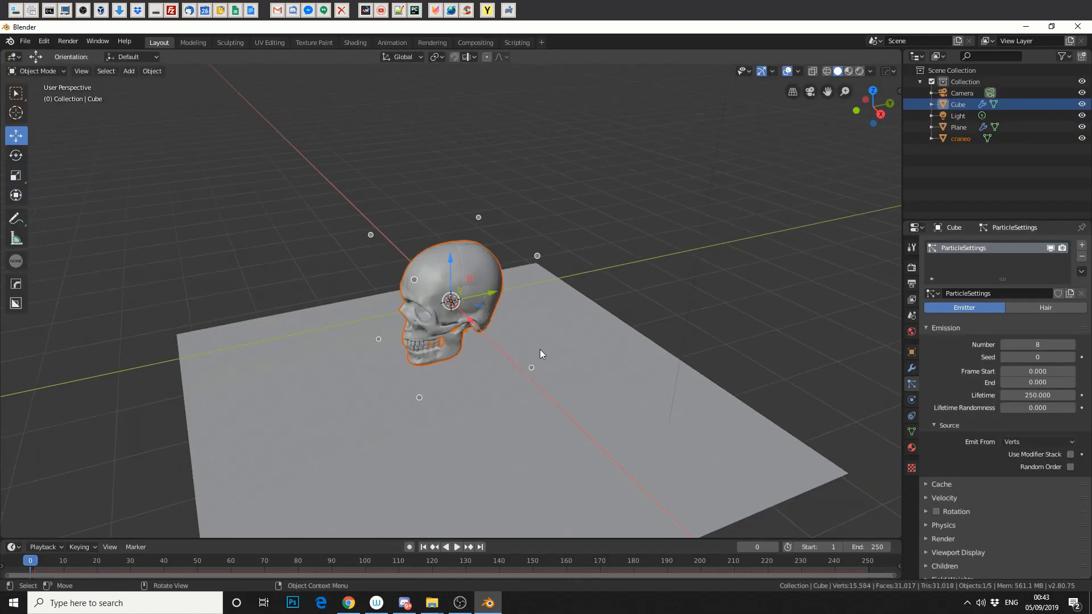
# Delete only the skull's edges and faces, leaving its loose vertices, and return to Object Mode.
pyautogui.moveTo(544, 354); pyautogui.dragTo(639, 334)
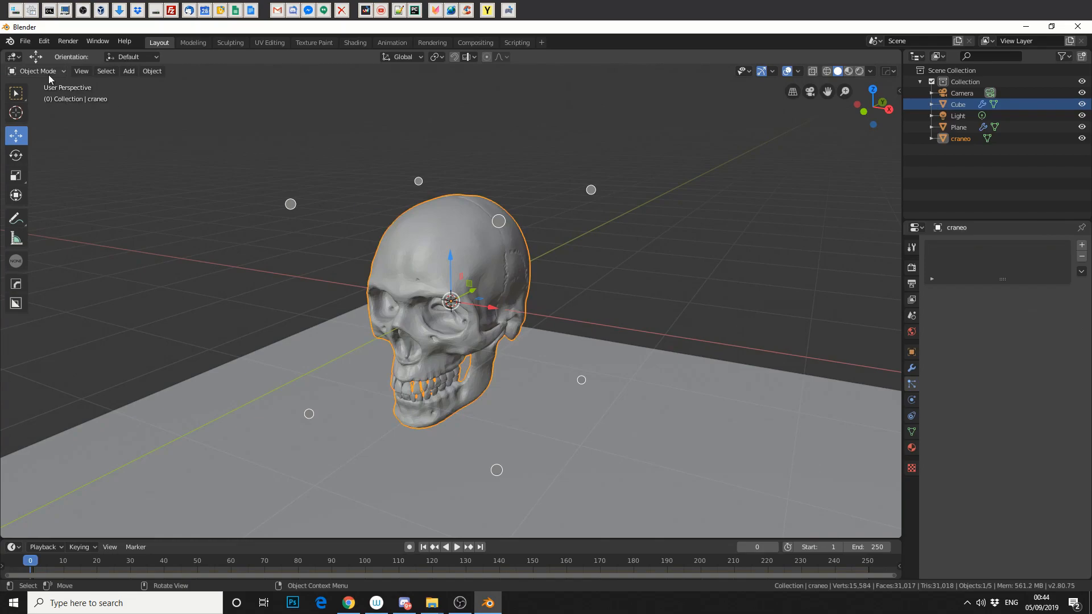
pyautogui.press('Tab')
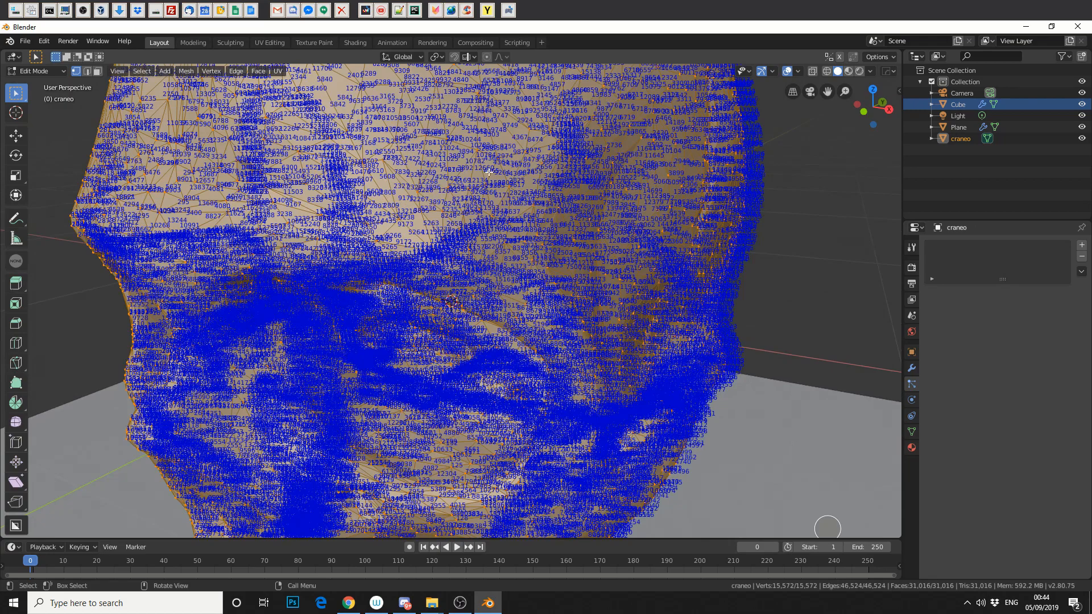
pyautogui.click(746, 70)
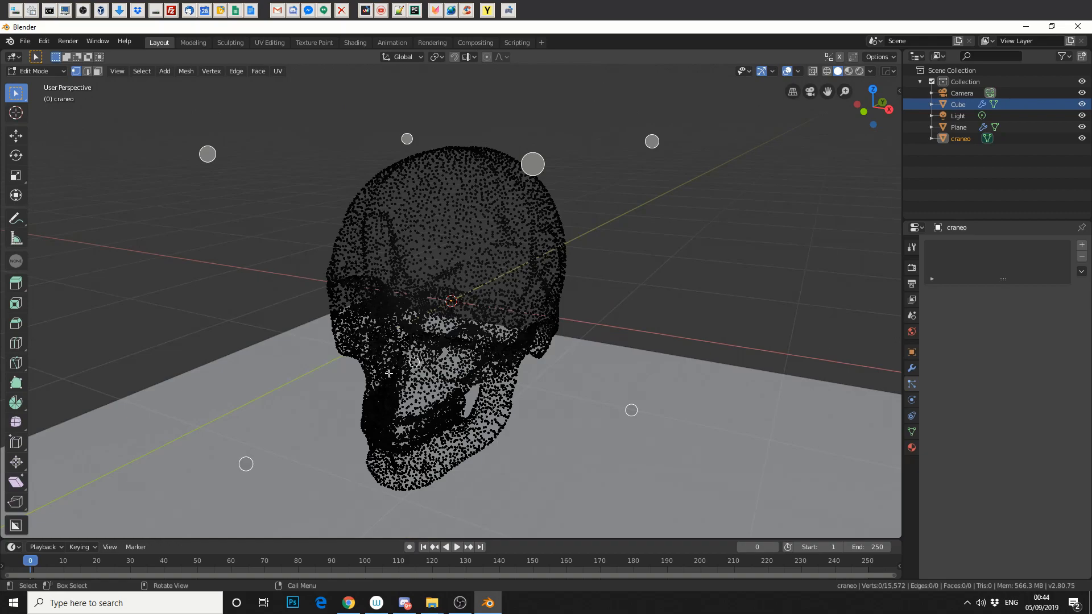
pyautogui.click(32, 70)
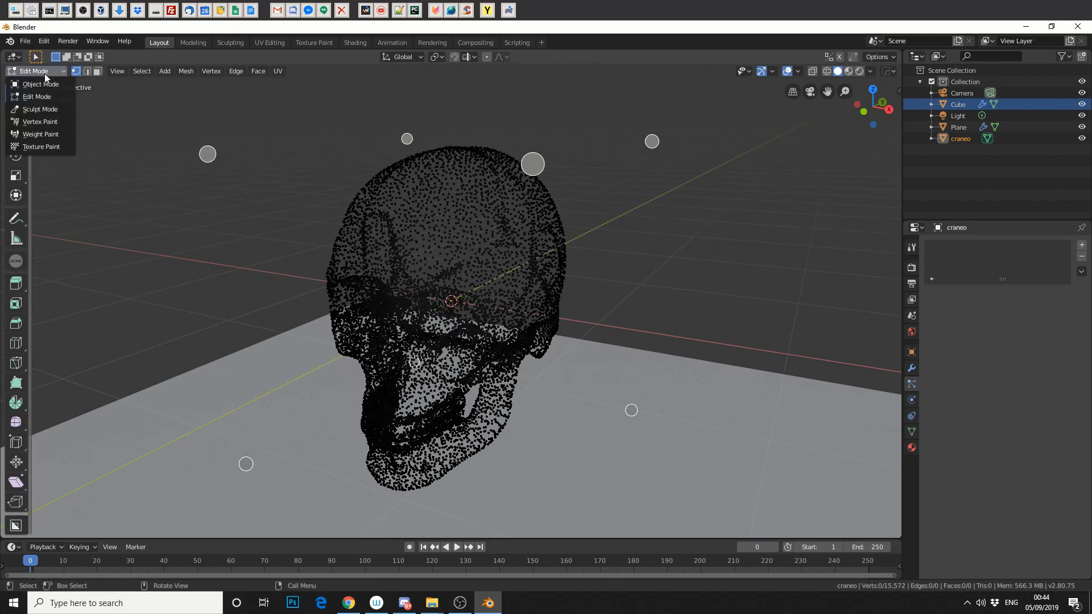
pyautogui.click(38, 84)
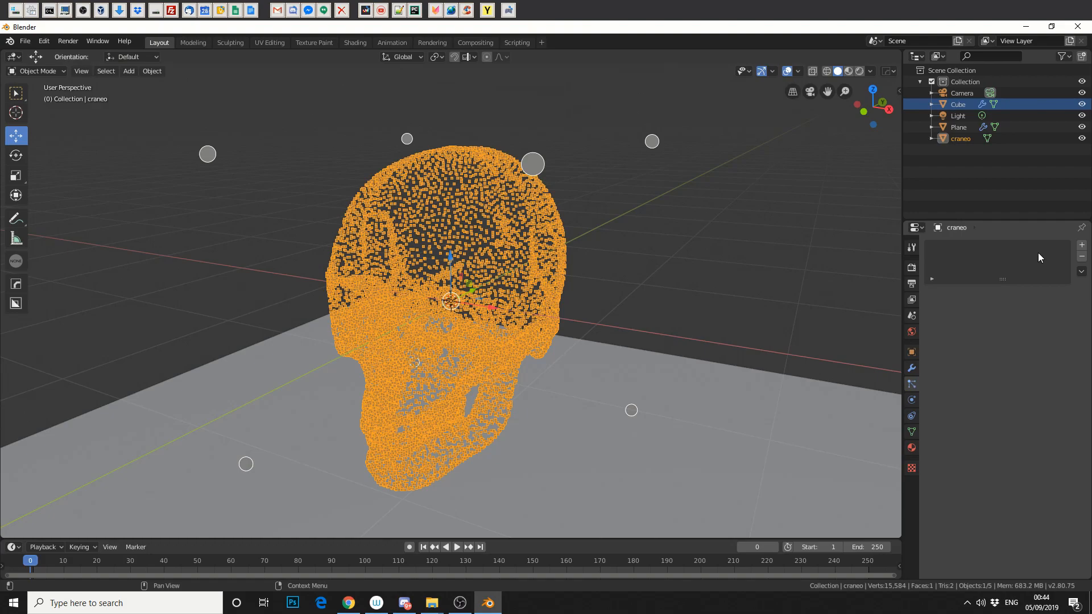
# Create separate particle settings for the skull with 15584 particles emitted from its vertices.
pyautogui.click(1081, 244)
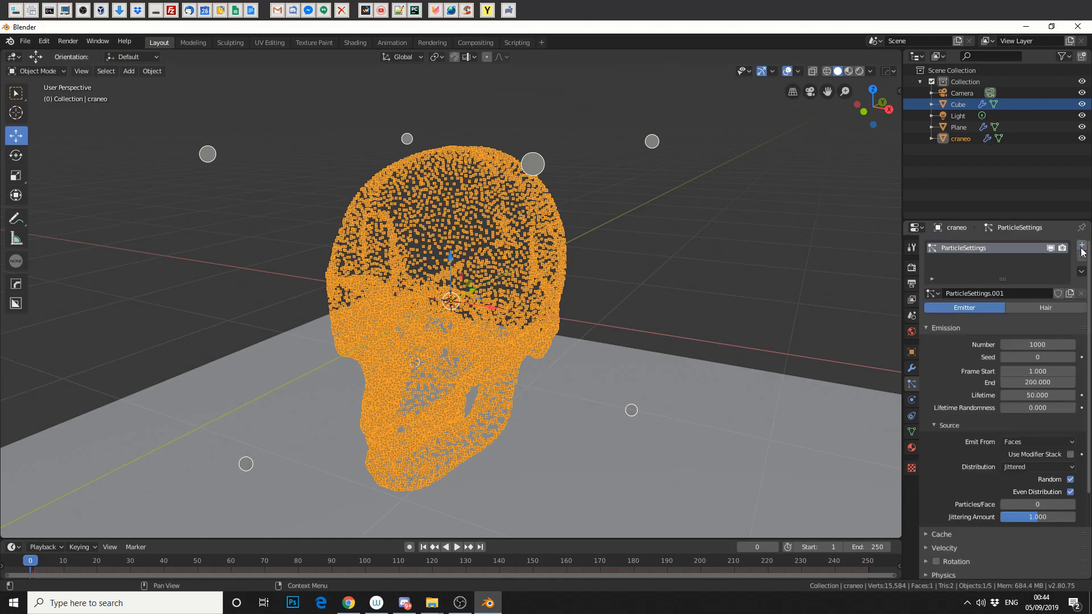
pyautogui.moveTo(1082, 246)
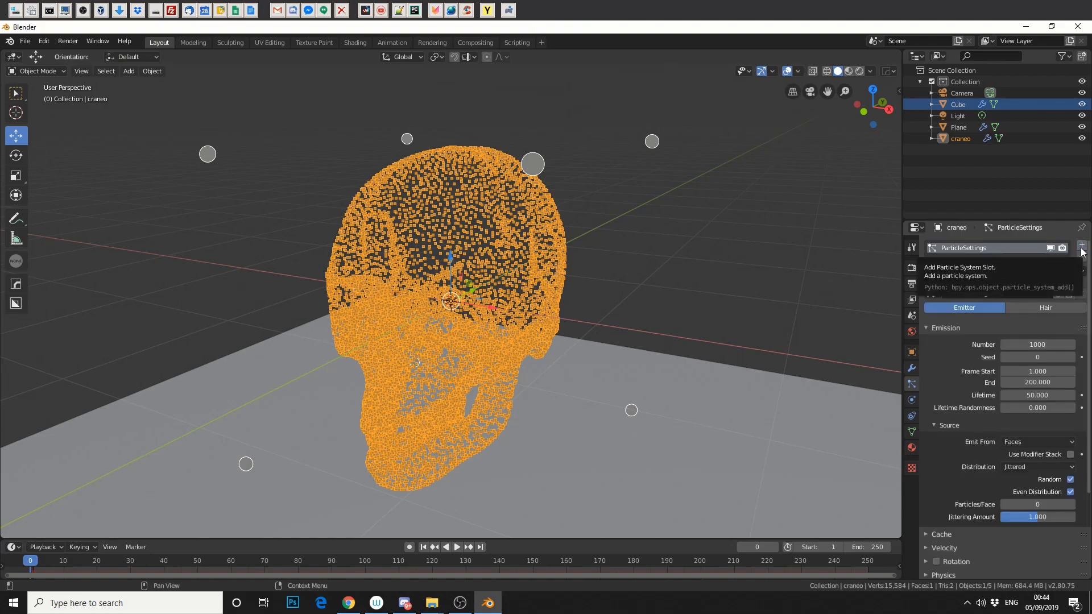
pyautogui.click(1081, 246)
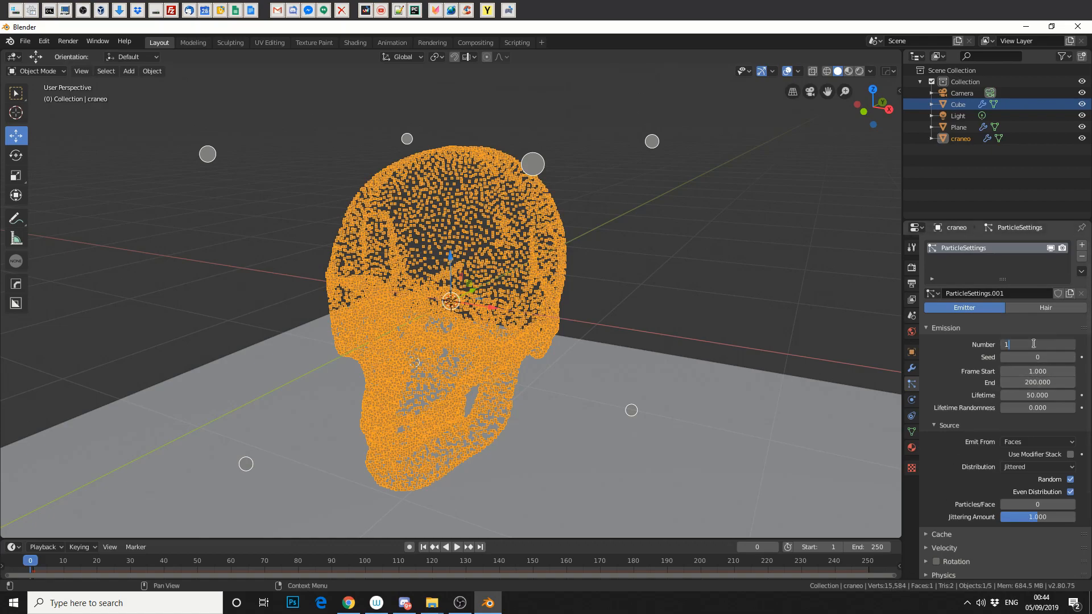
pyautogui.write('15584')
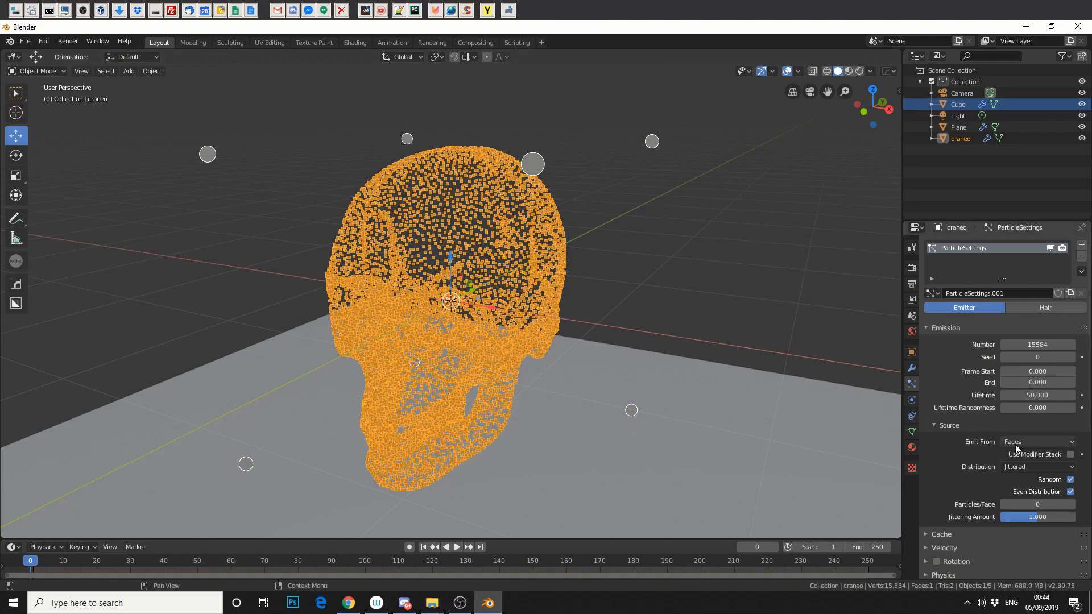
pyautogui.click(1037, 441)
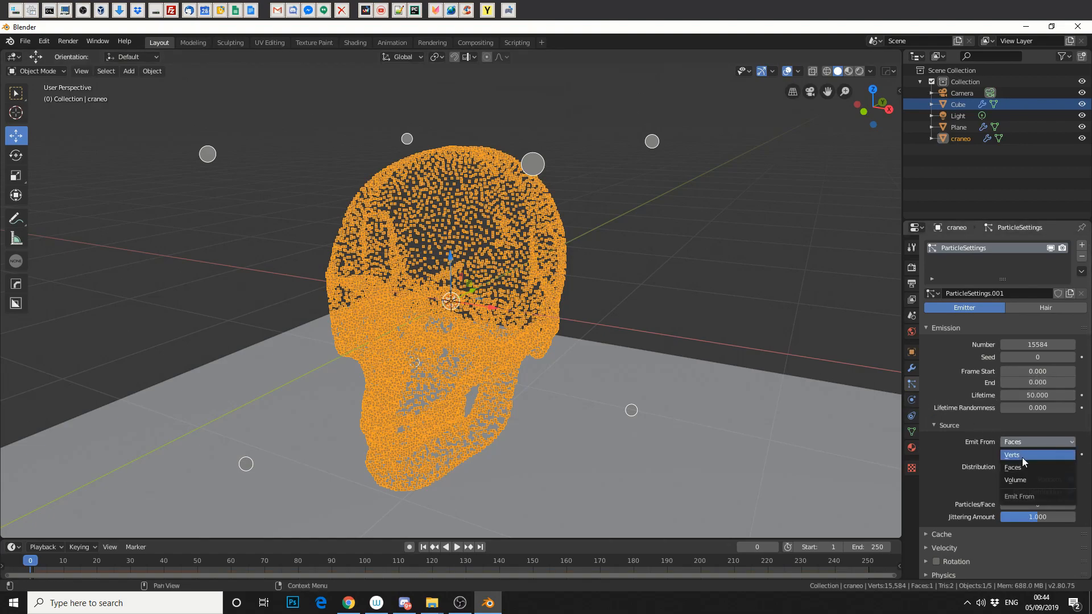
pyautogui.click(1011, 455)
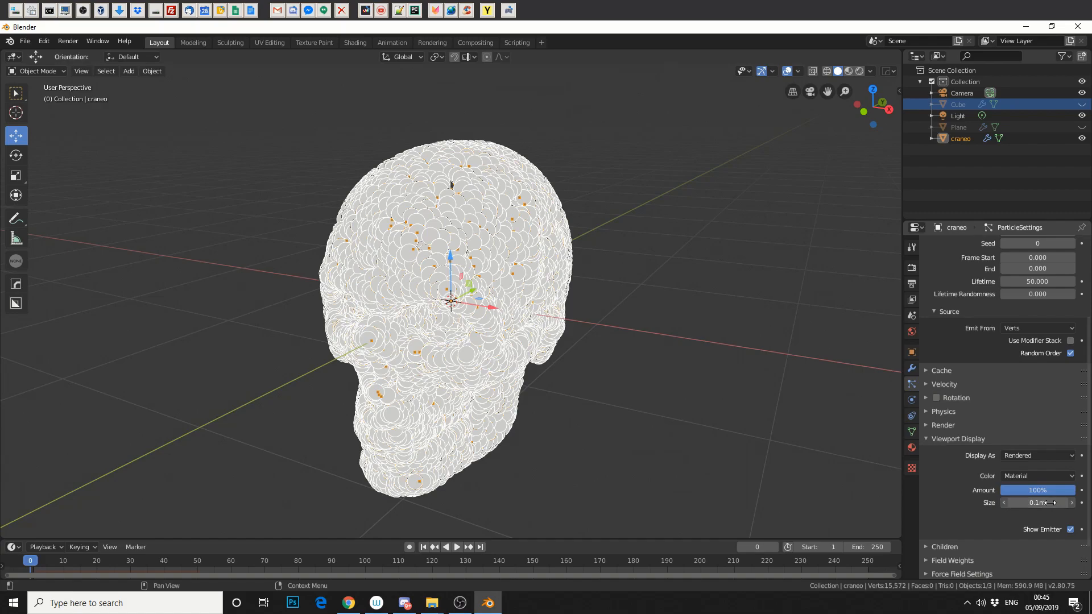
# Shrink the skull's viewport particle size to 0.03 m and reveal the particle render settings.
pyautogui.moveTo(1059, 503); pyautogui.dragTo(1031, 503)
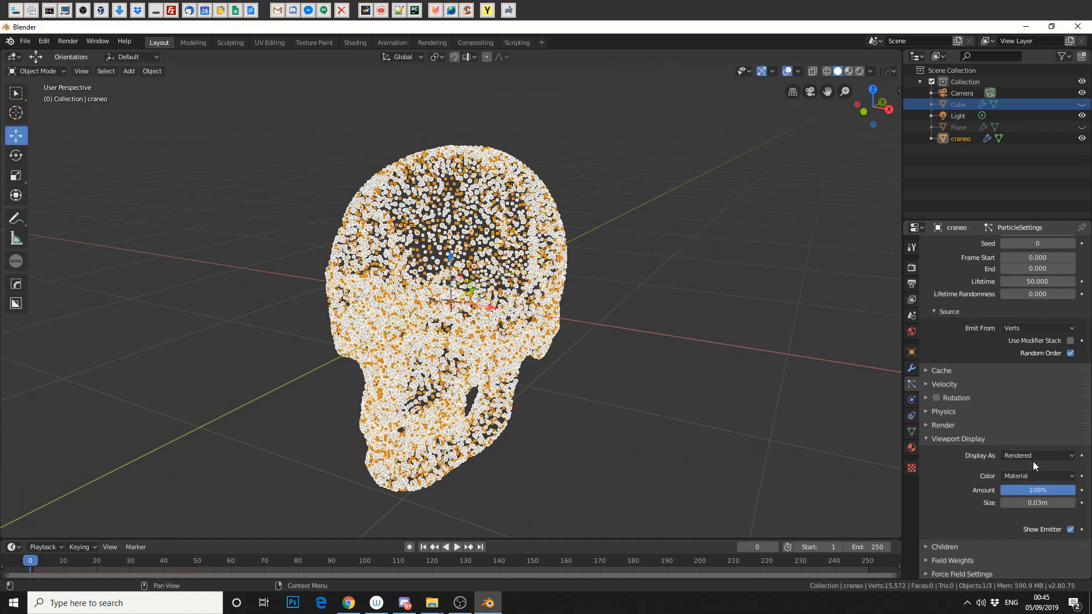
pyautogui.click(1038, 455)
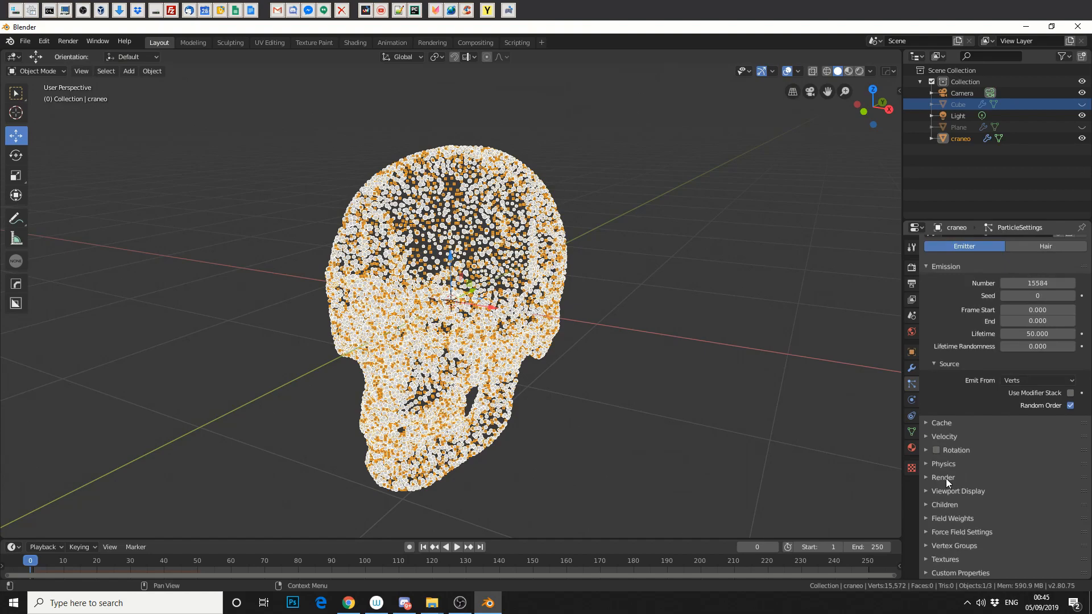
pyautogui.click(942, 477)
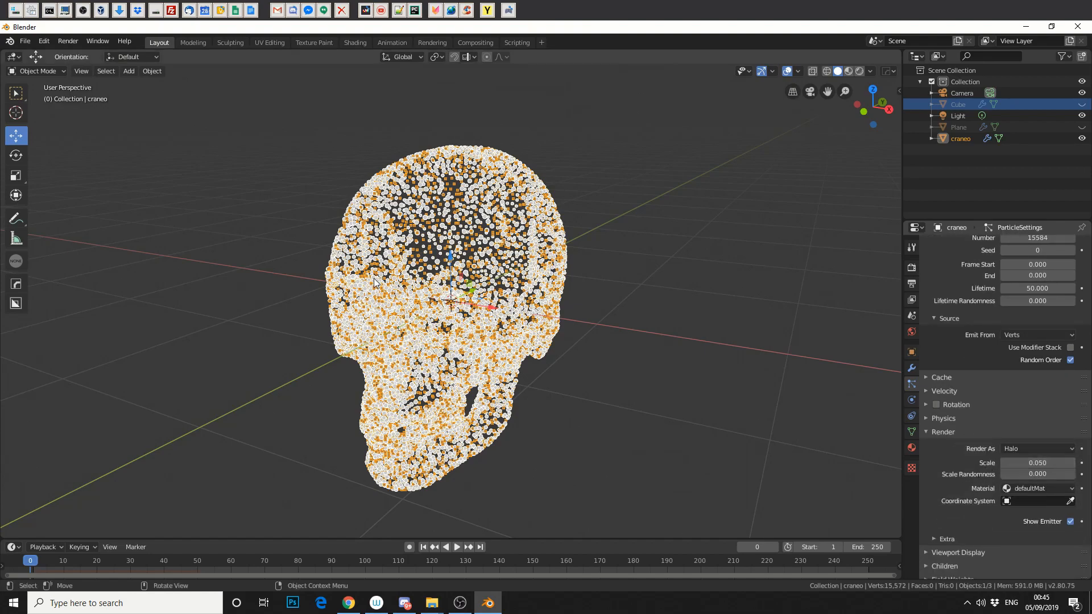
# Add a new cube at the skull's centre scaled down to about 0.089.
pyautogui.click(129, 71)
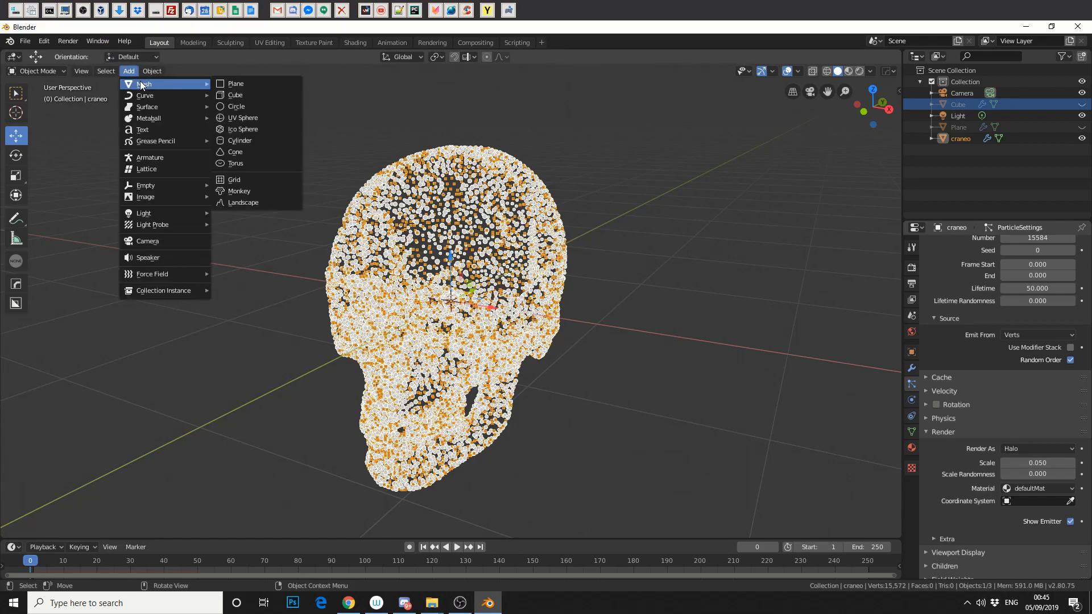
pyautogui.click(235, 95)
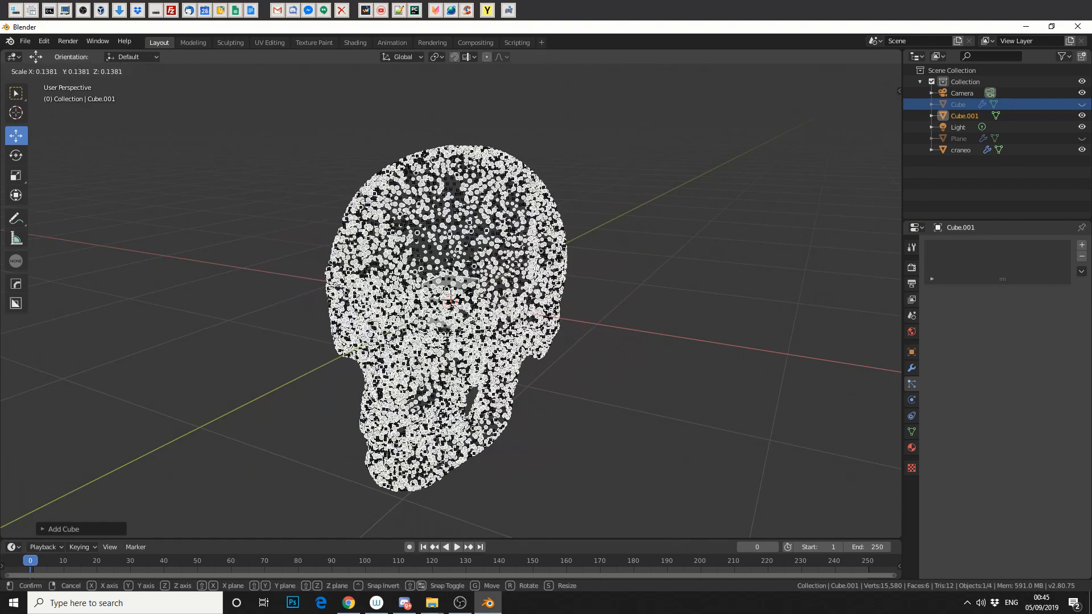
pyautogui.click(457, 298)
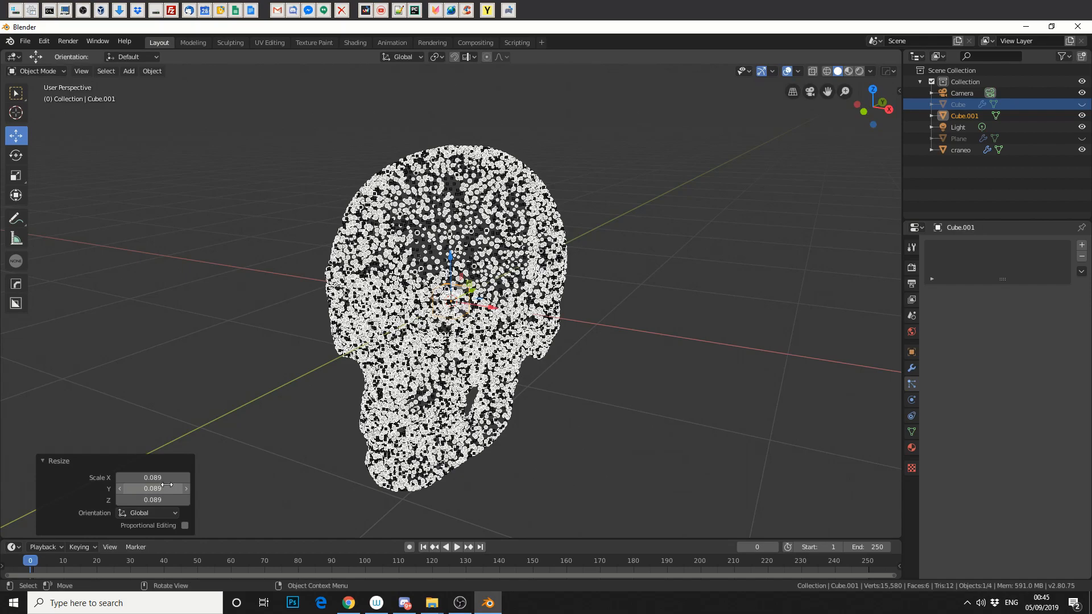
pyautogui.moveTo(742, 380)
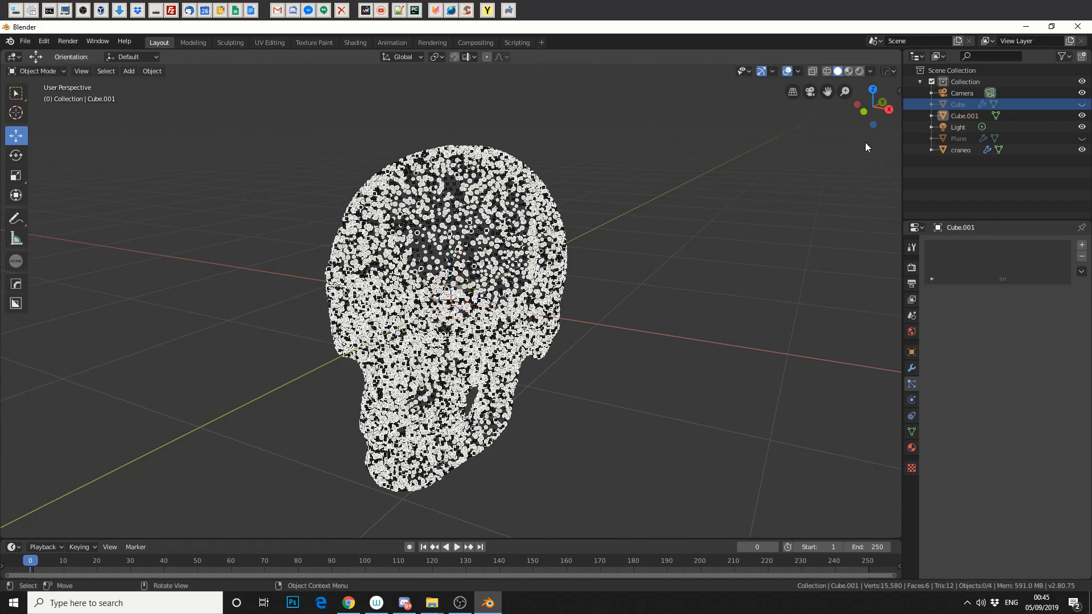
# Render the skull's particles as Object instances of Cube.001.
pyautogui.click(960, 150)
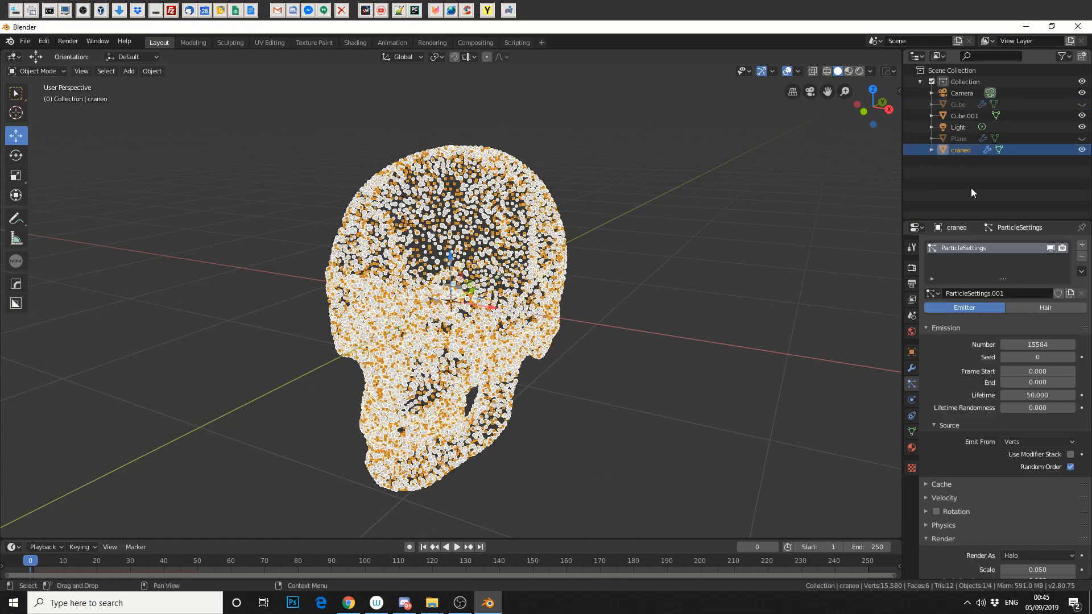
pyautogui.scroll(-3)
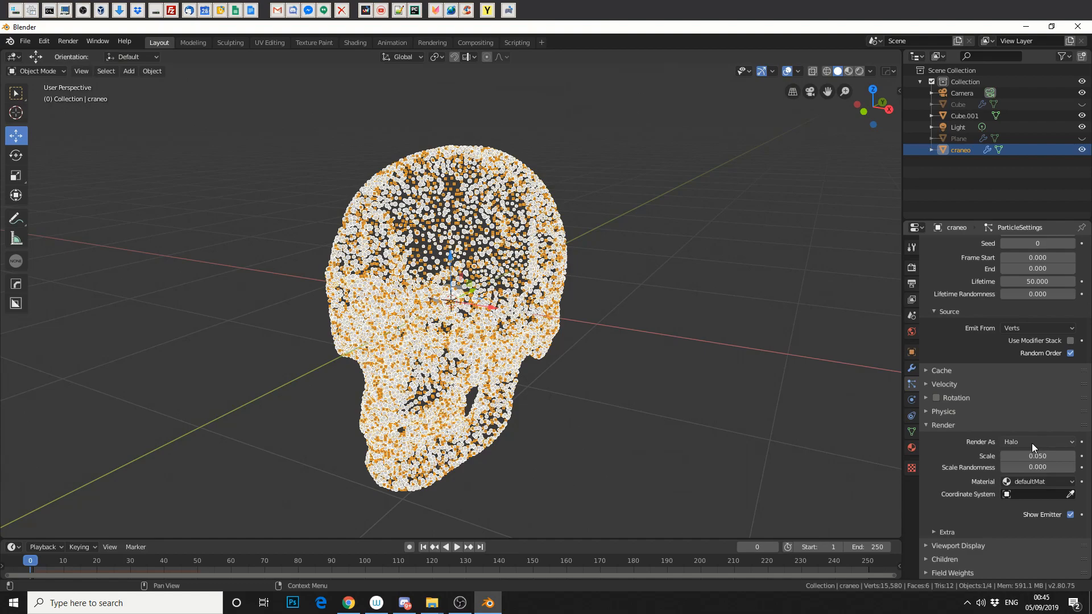
pyautogui.click(1038, 442)
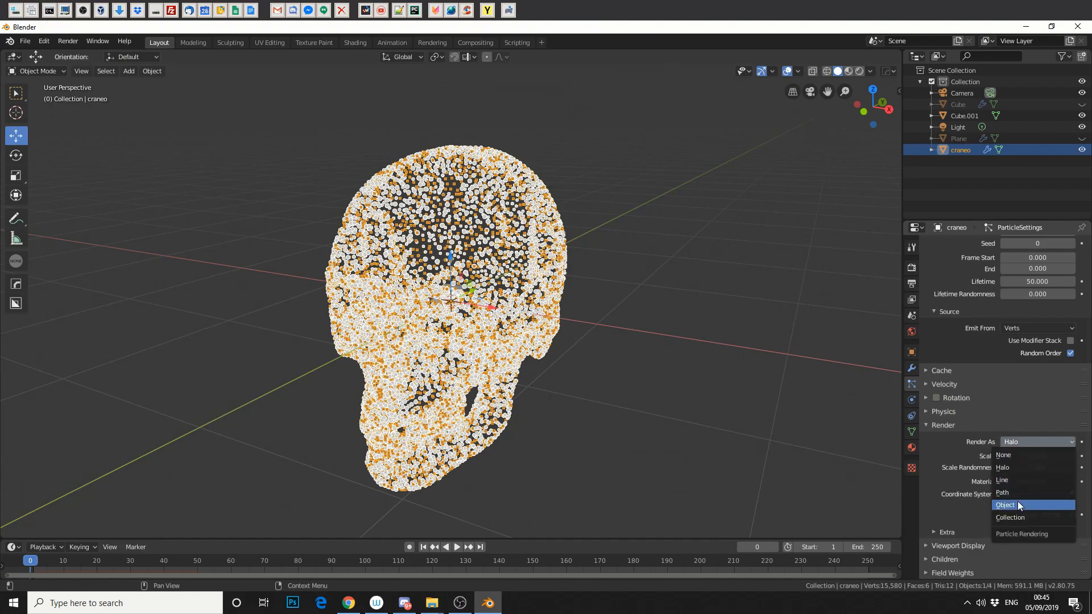
pyautogui.click(1005, 505)
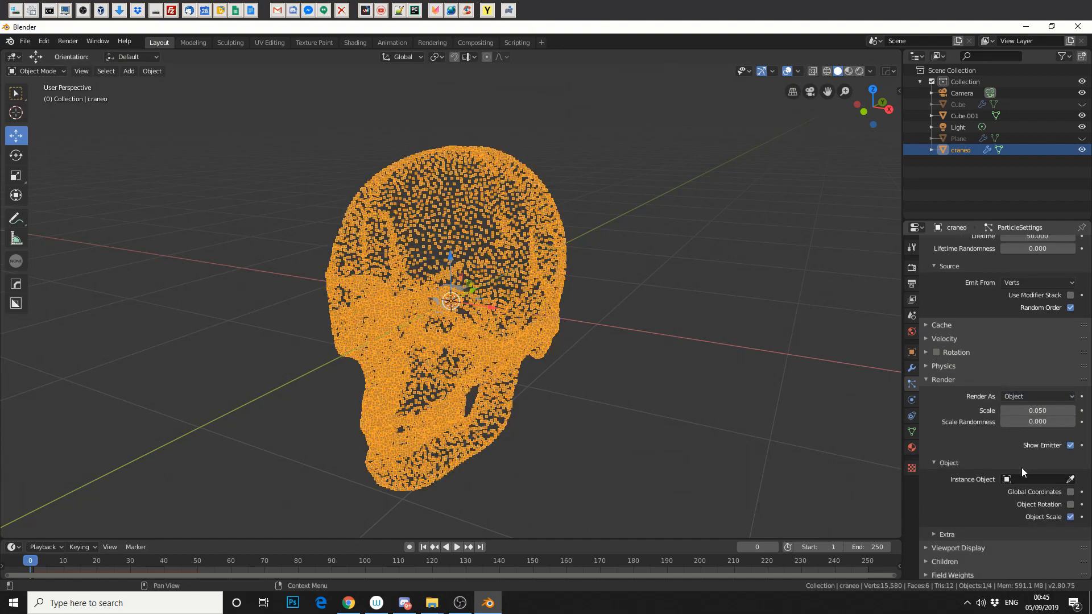
pyautogui.click(1038, 479)
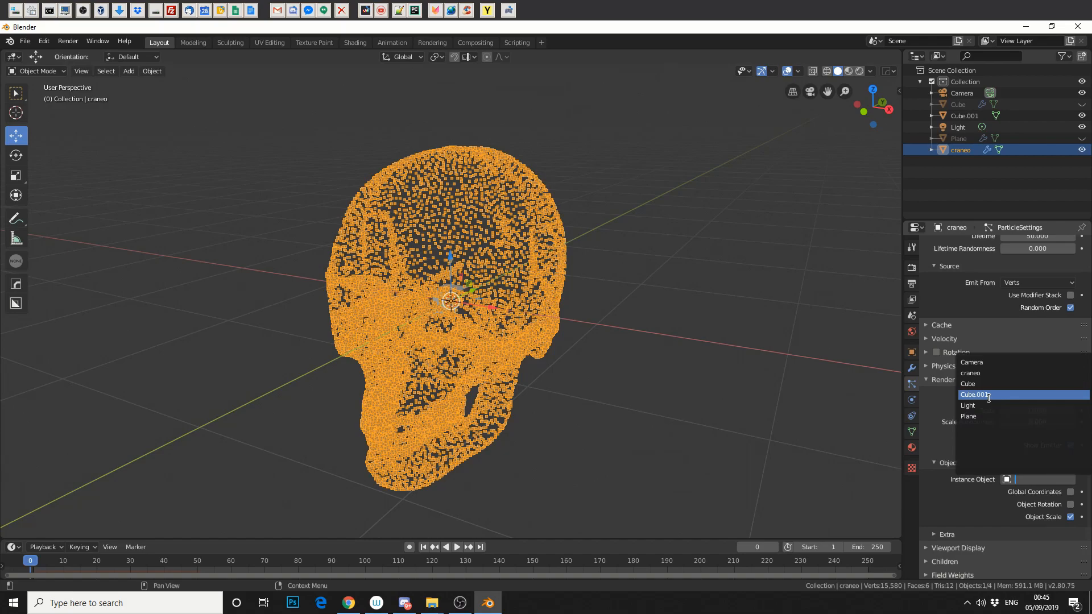
pyautogui.click(976, 395)
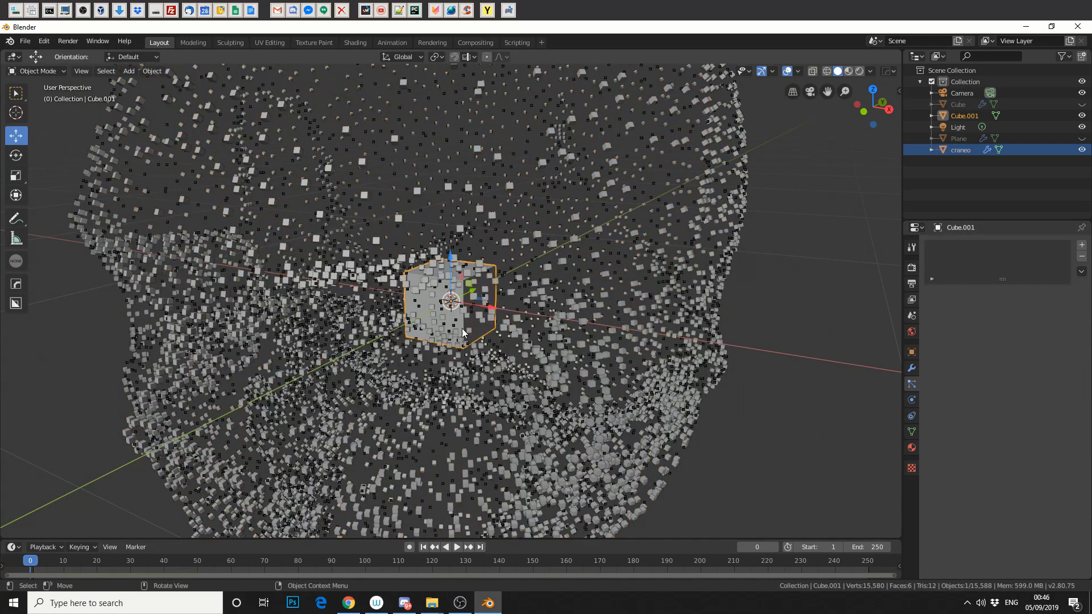
# Scale up the source cube to enlarge the instances, then hide Cube.001 from view.
pyautogui.press('s')
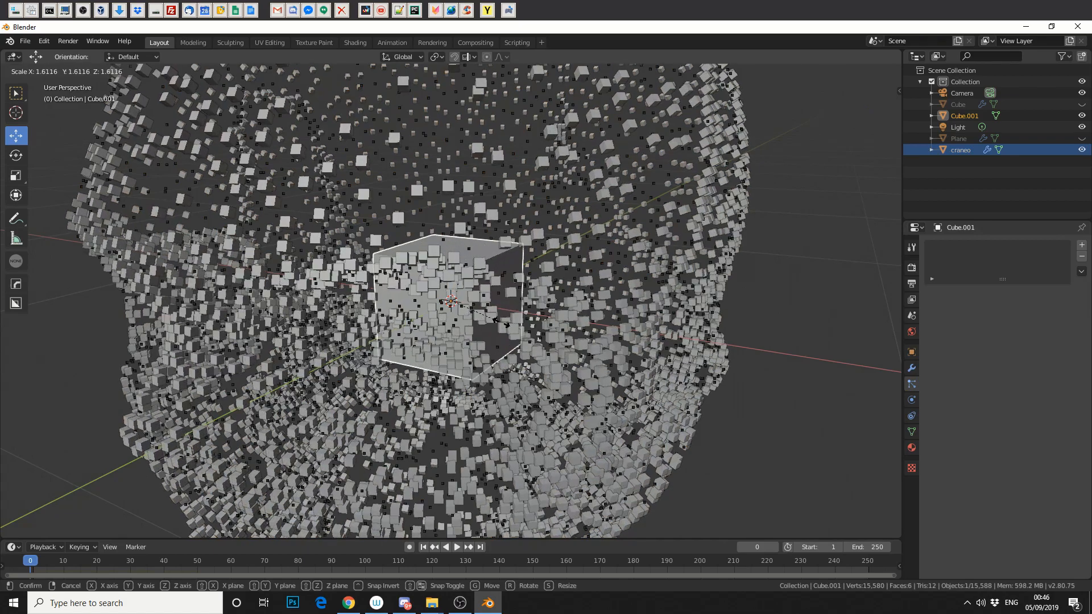
pyautogui.moveTo(600, 320)
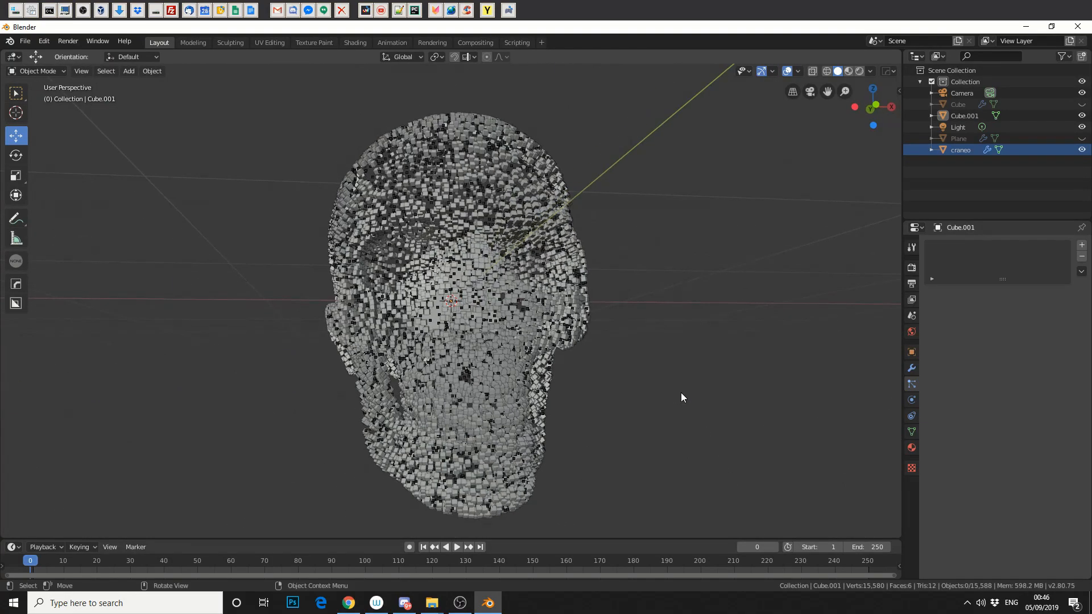
pyautogui.moveTo(683, 397); pyautogui.dragTo(613, 414)
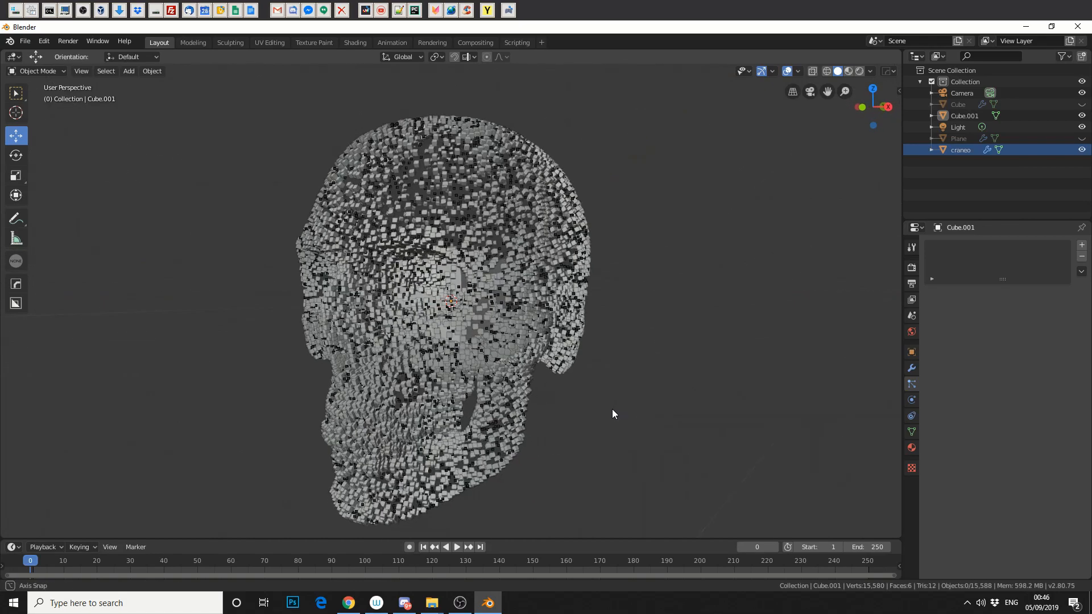
pyautogui.click(960, 151)
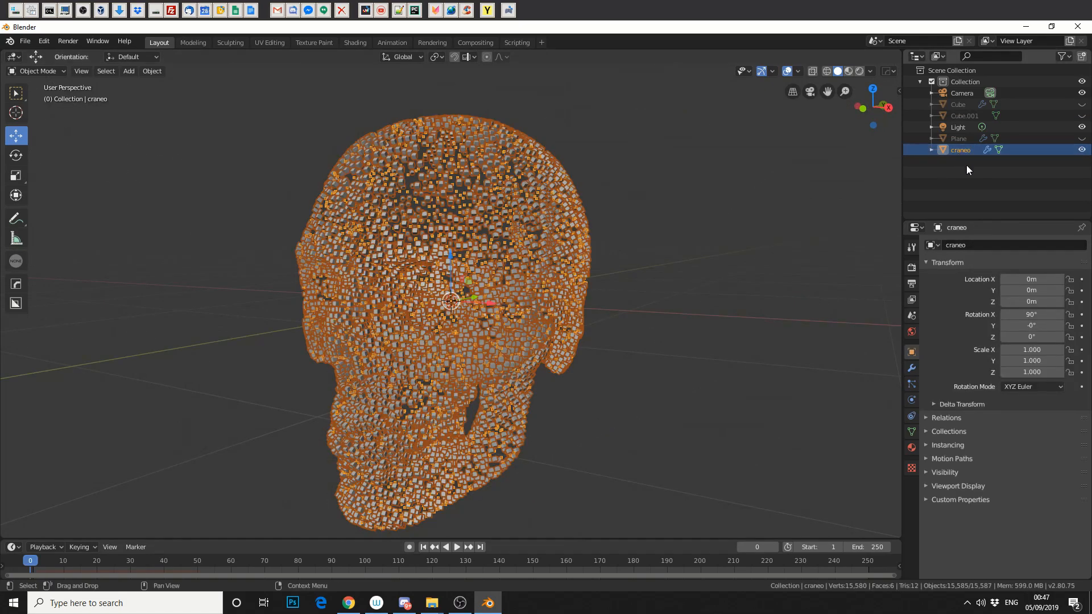
# Show the skull's ParticleSettings modifier and convert its cube instances into real objects.
pyautogui.click(911, 369)
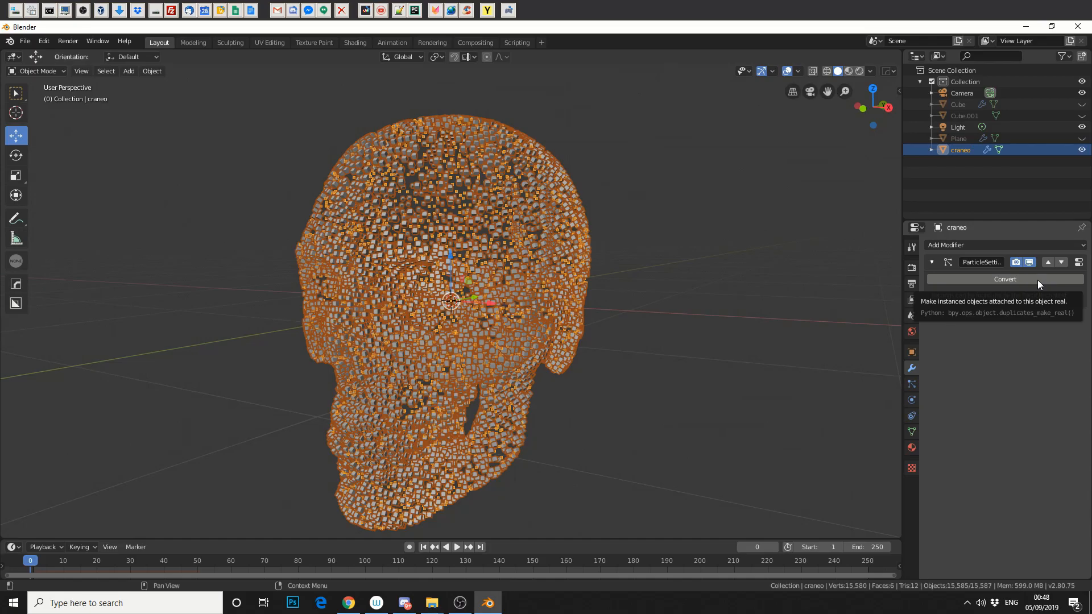
pyautogui.click(1006, 280)
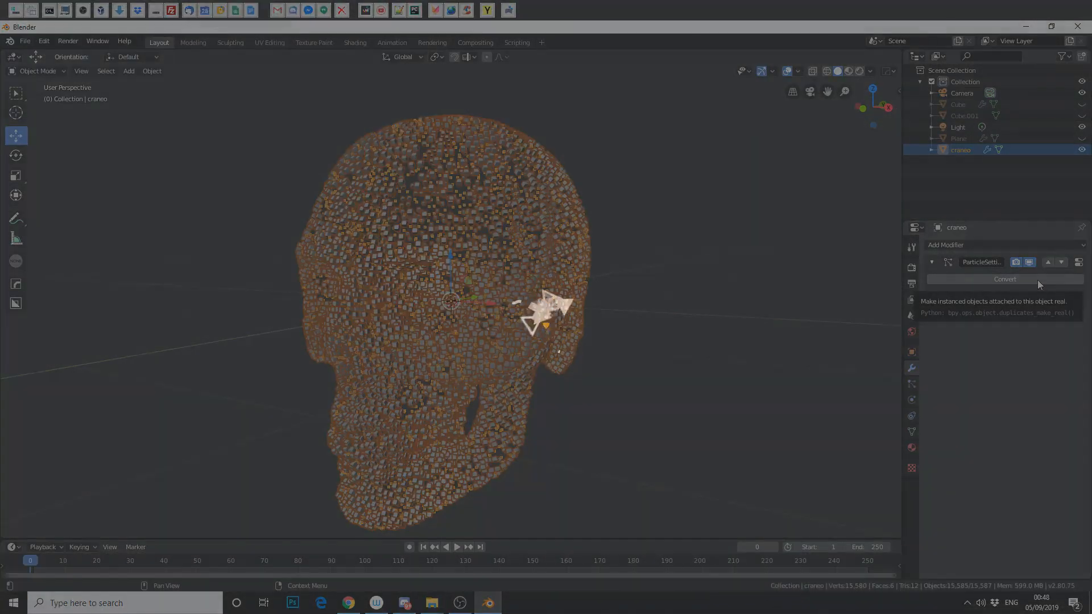